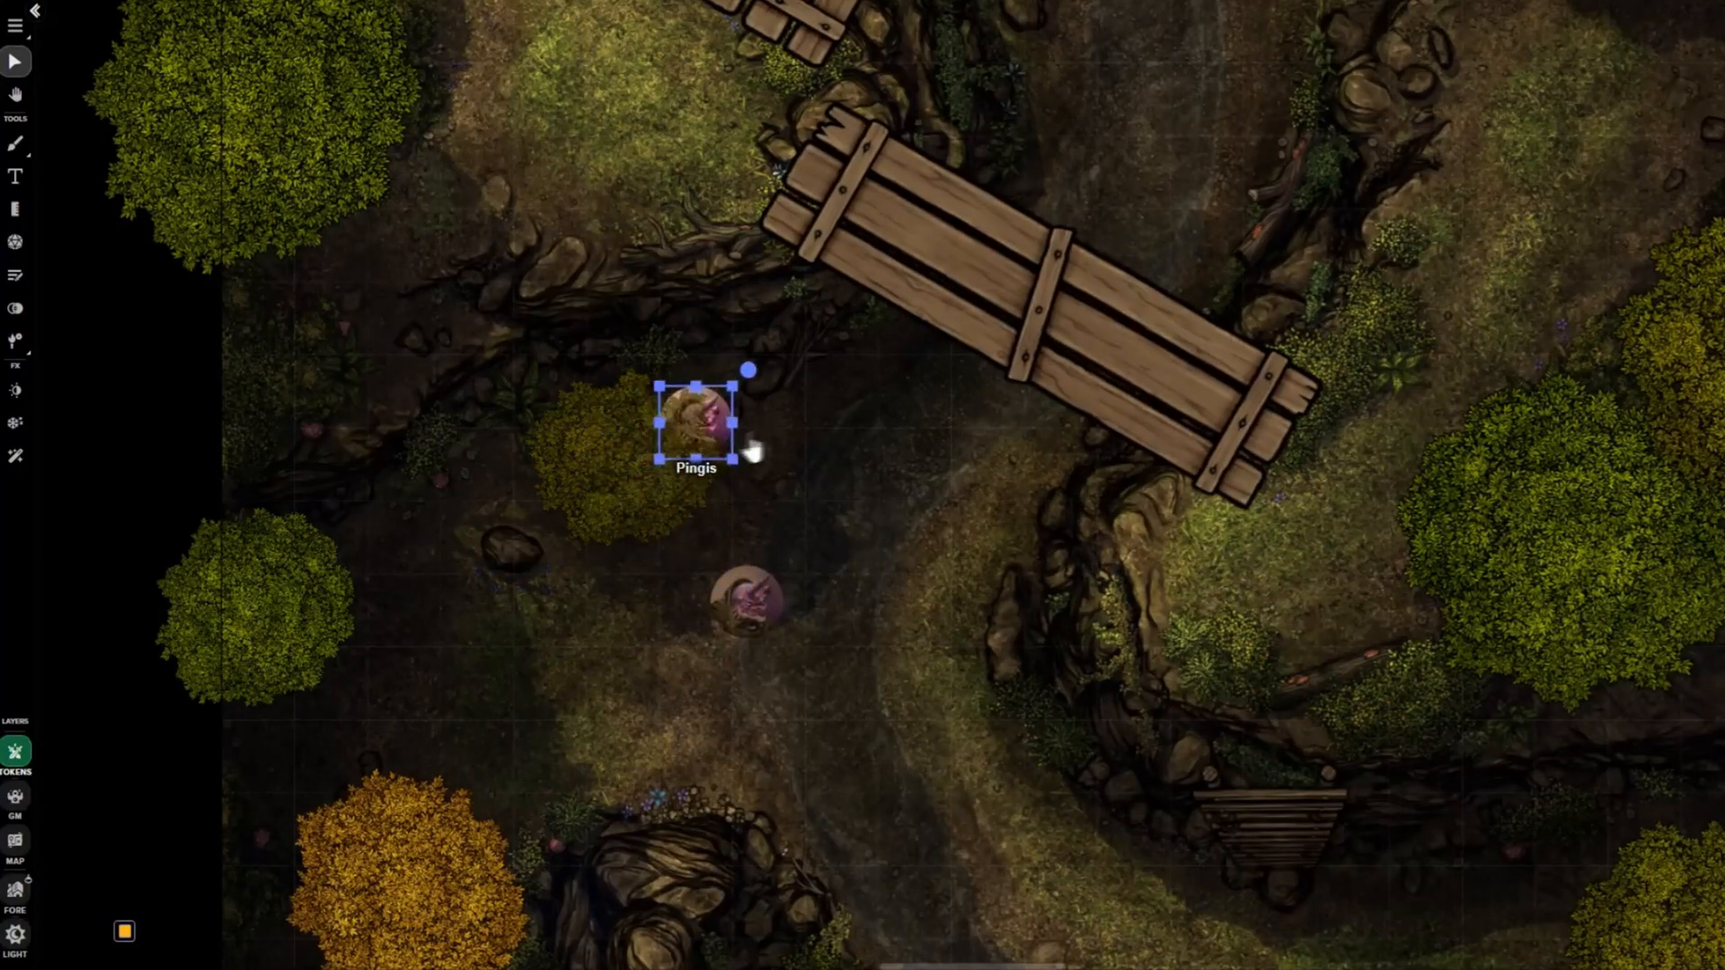
- Move the Pingis token along the forest path before browsing the Art Library
left_click_drag(694, 424, 996, 253)
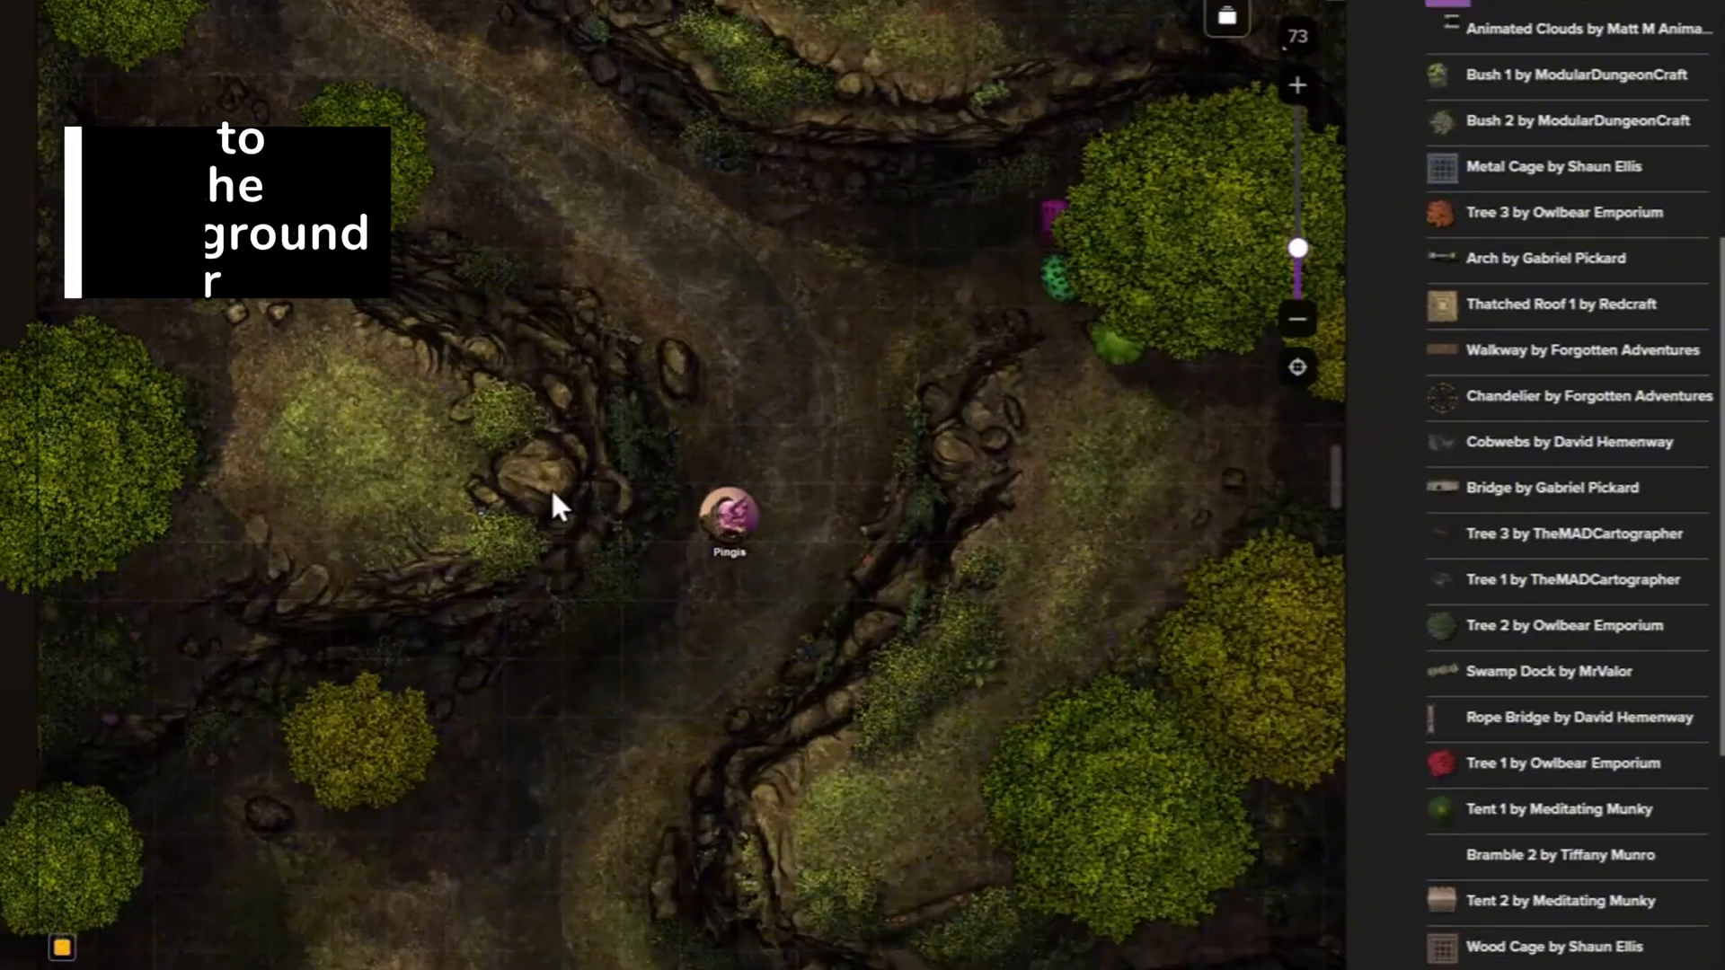
- Place 'Bridge by Gabriel Pickard' on the Foreground layer and rotate it across the path over Pingis
left_click(47, 771)
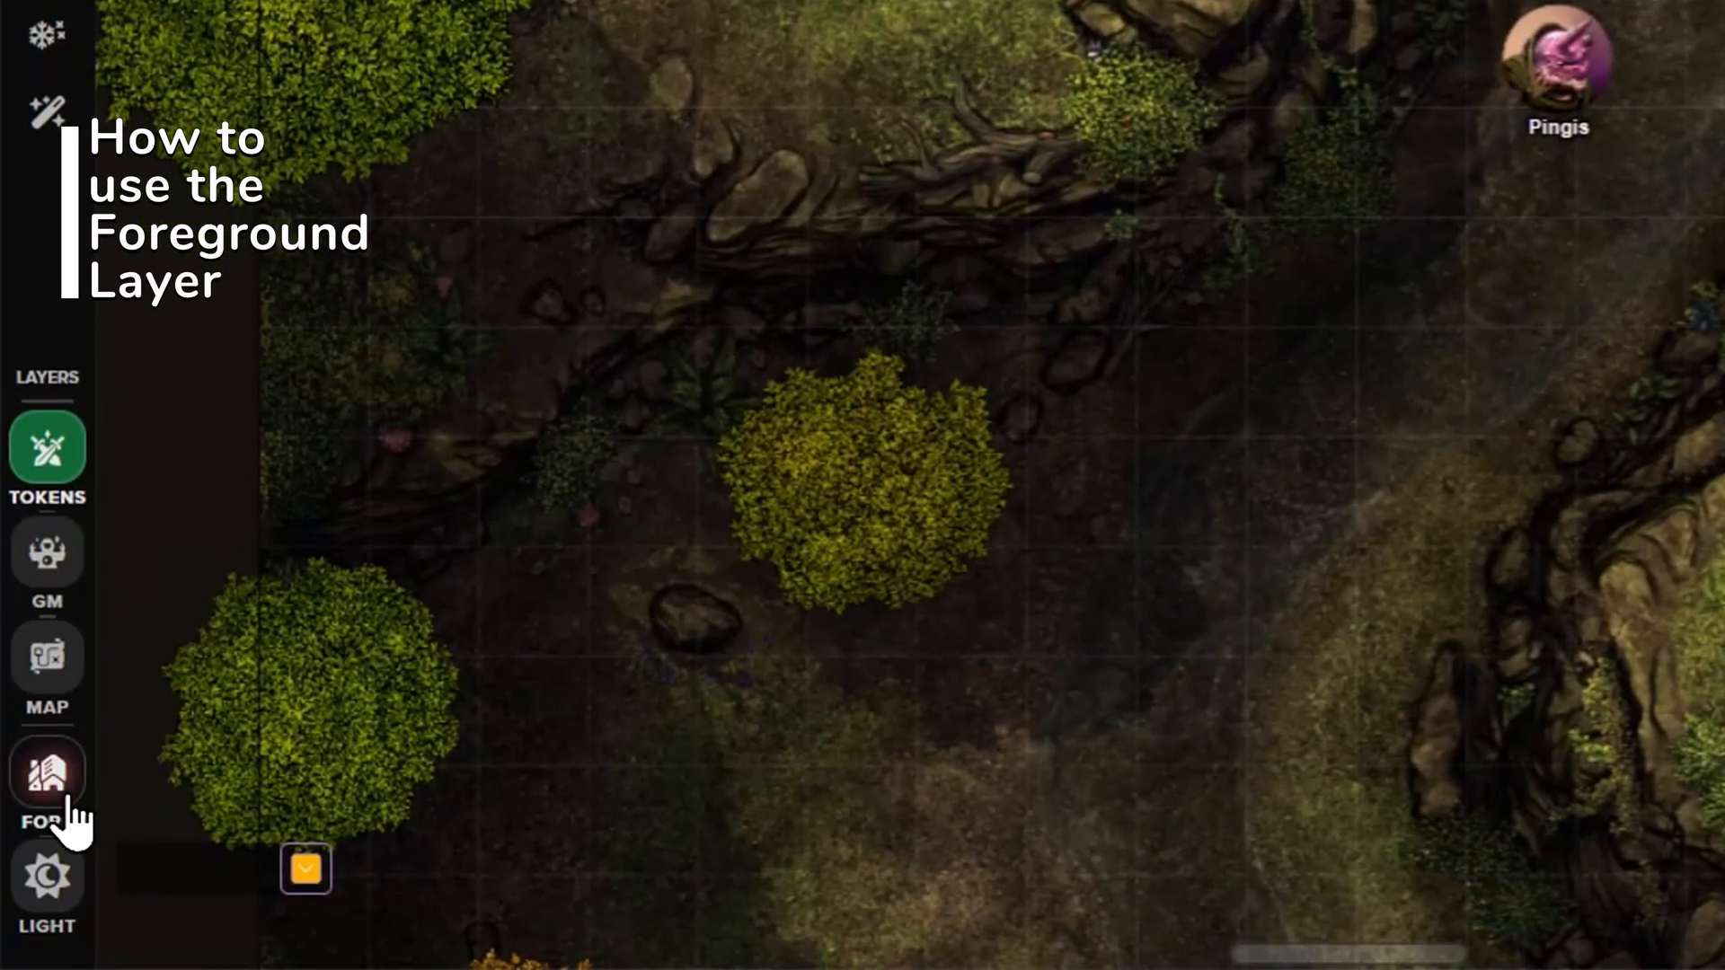
left_click(47, 771)
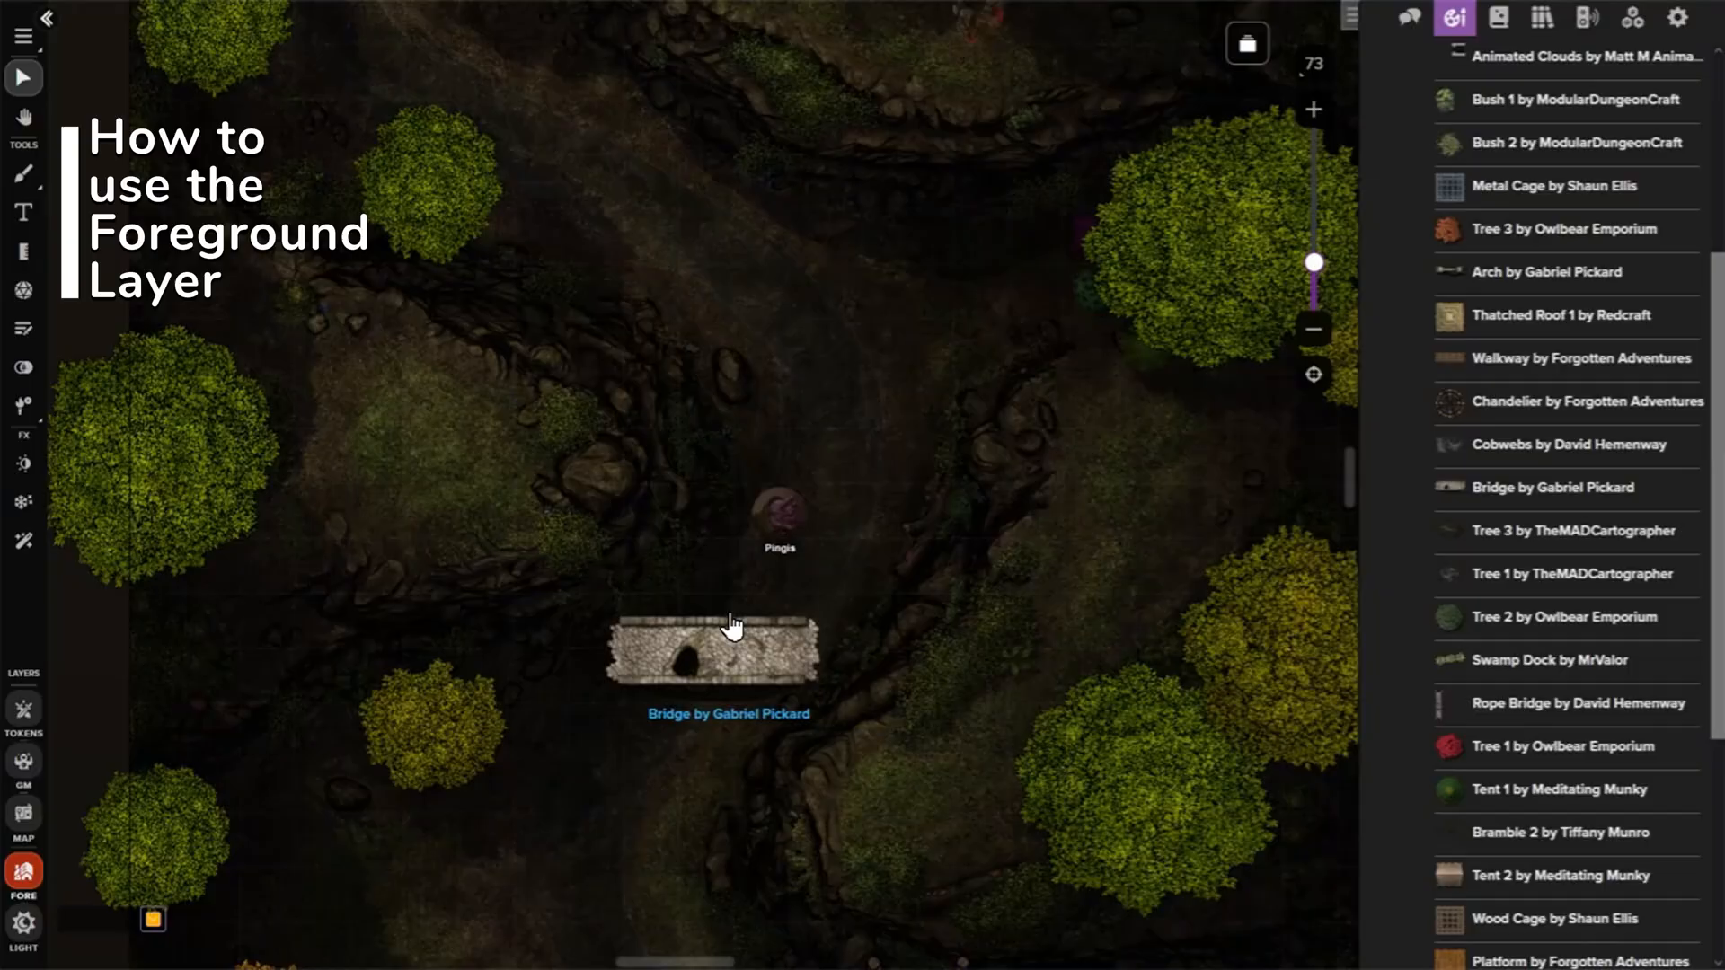
left_click(726, 648)
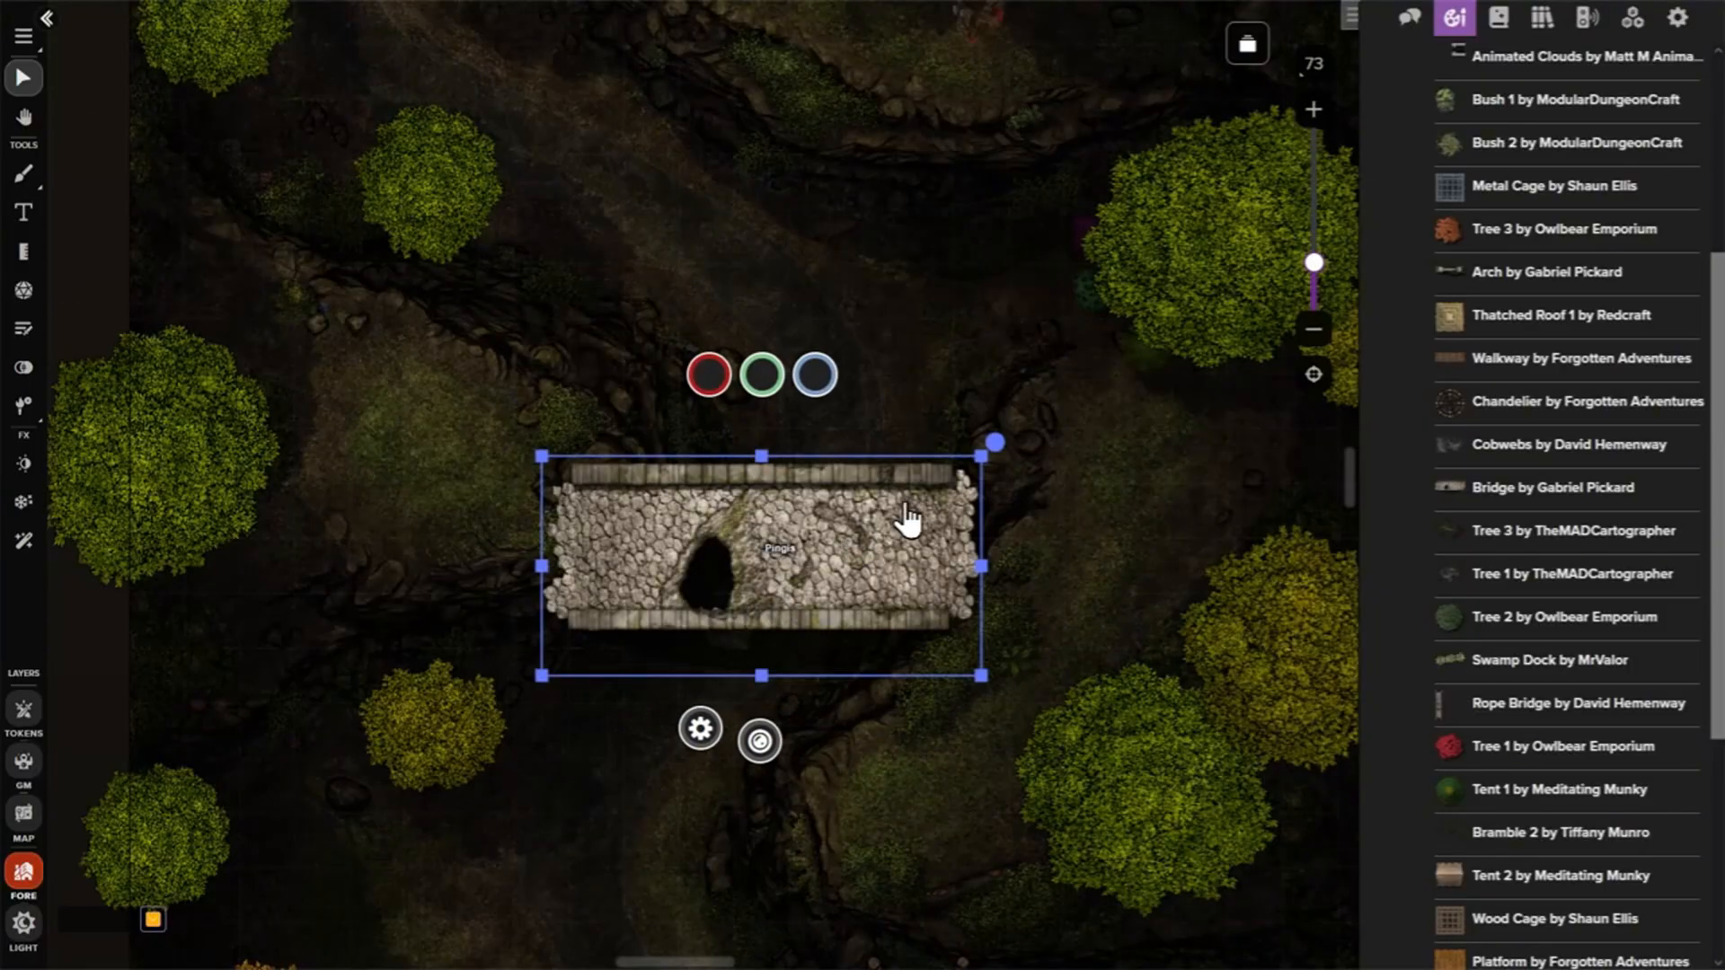
left_click_drag(992, 440, 1026, 575)
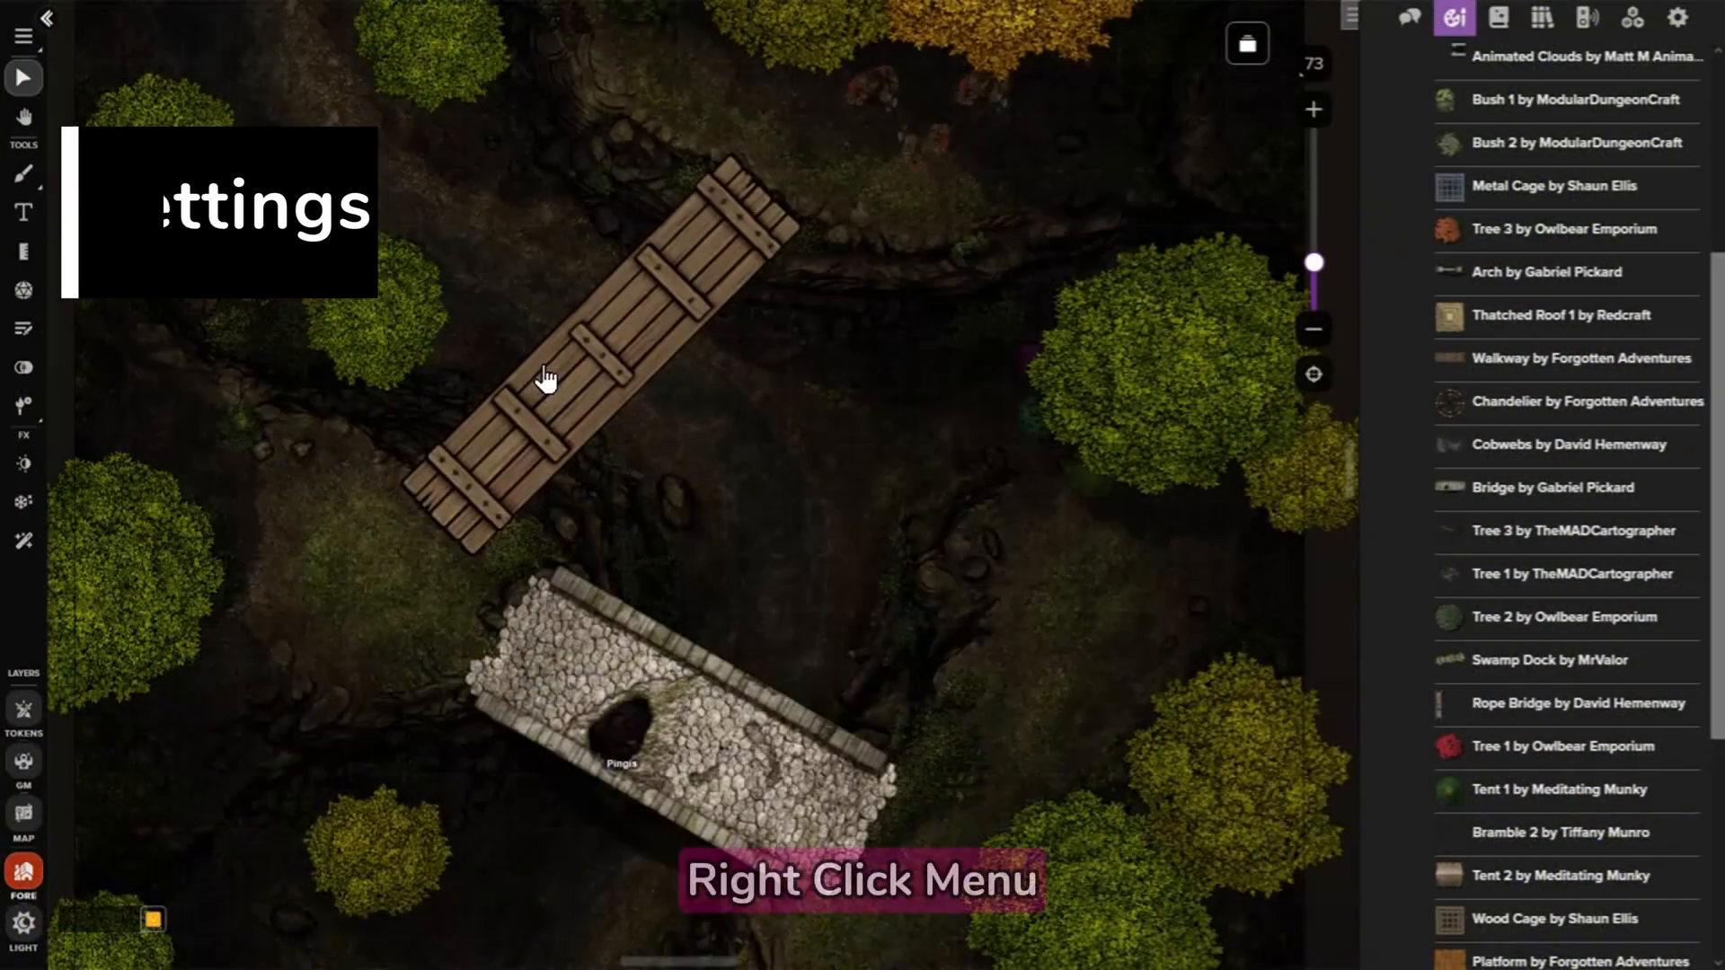
- Set the bridge's Foreground Object Options to Above Darkness and move a token to test the roof
right_click(548, 379)
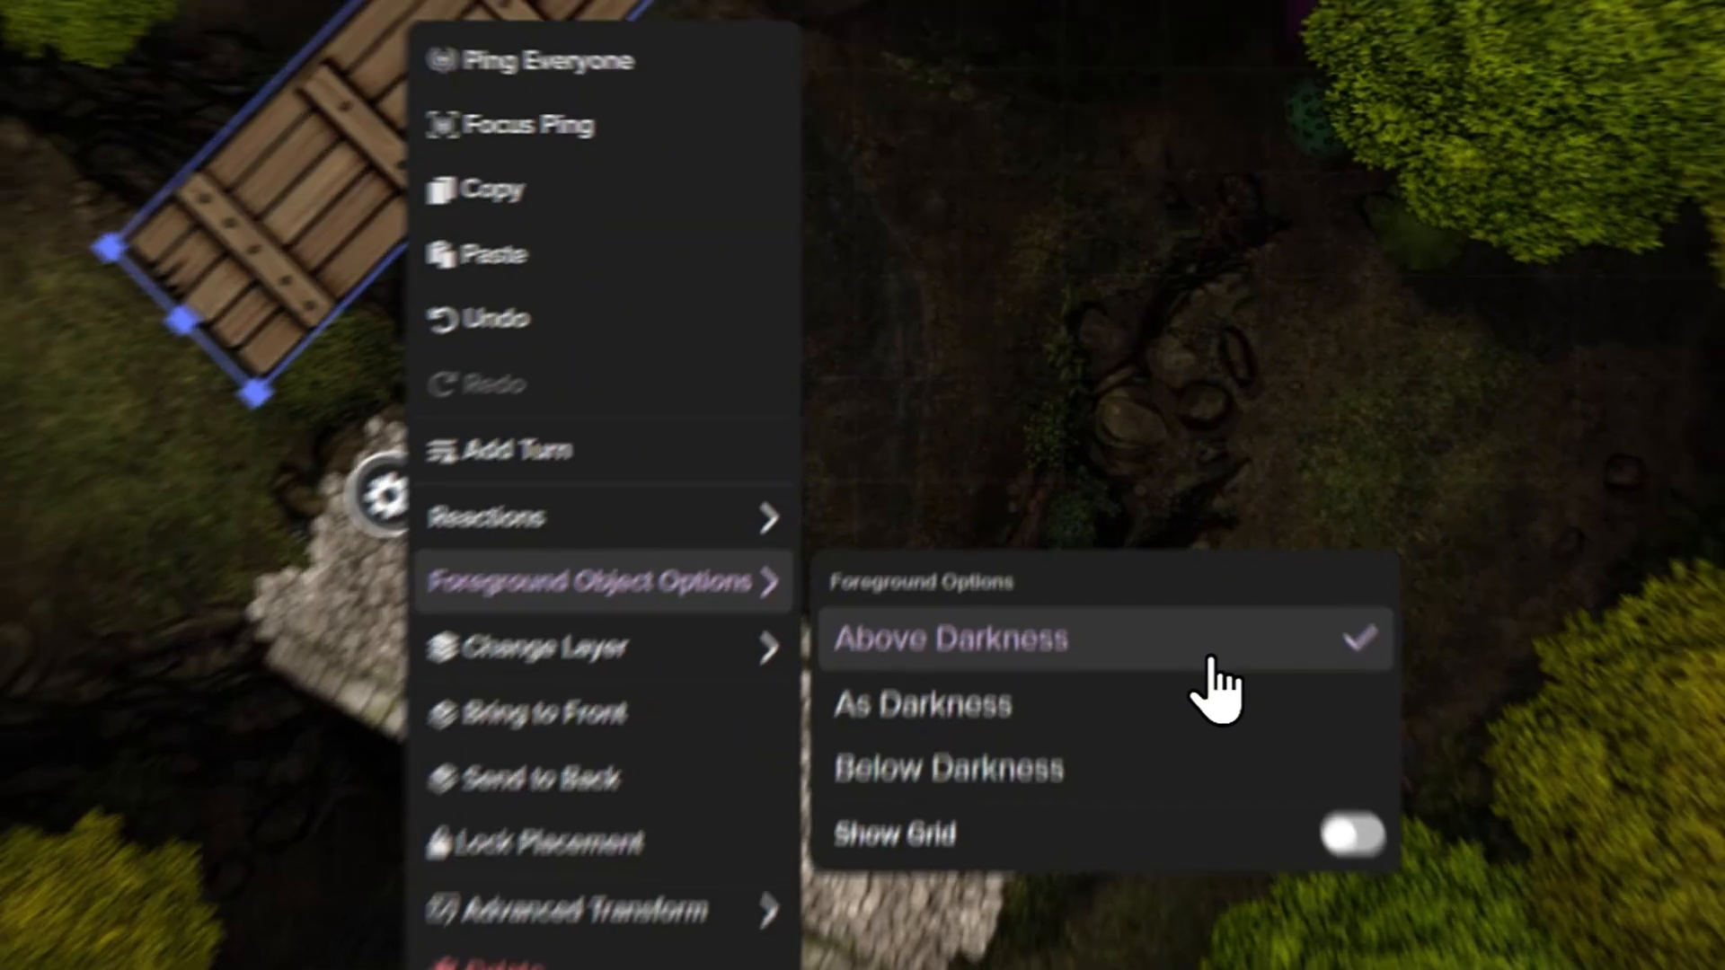
left_click(949, 640)
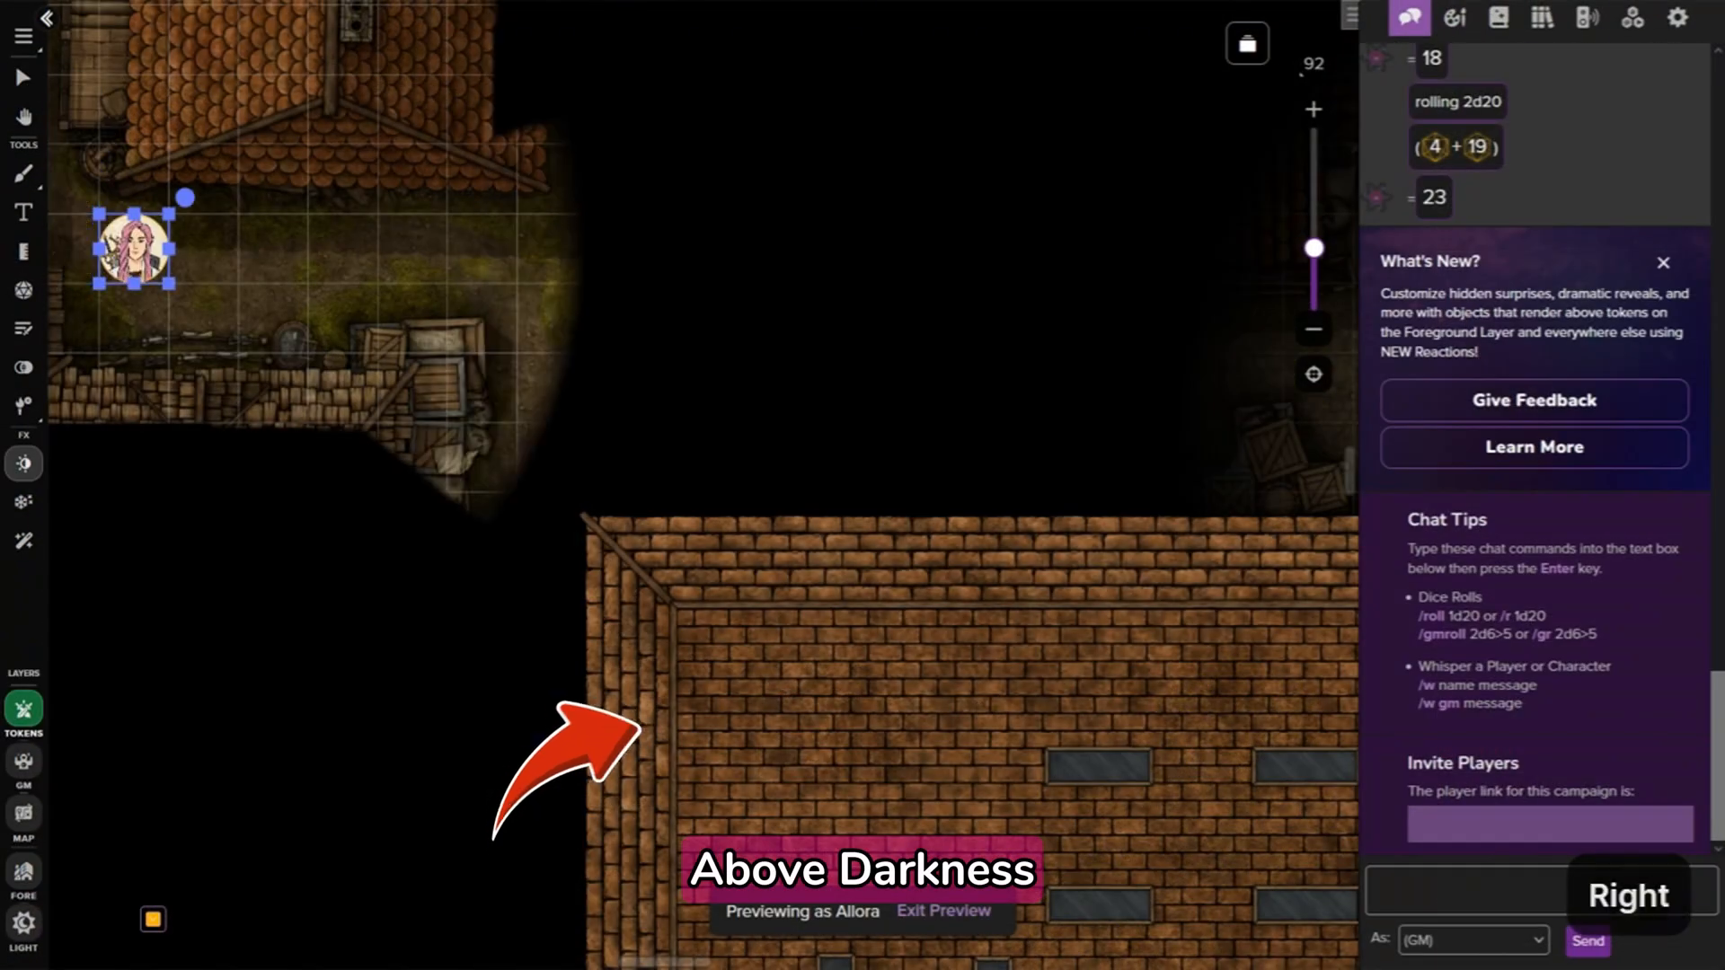
left_click_drag(131, 250, 832, 319)
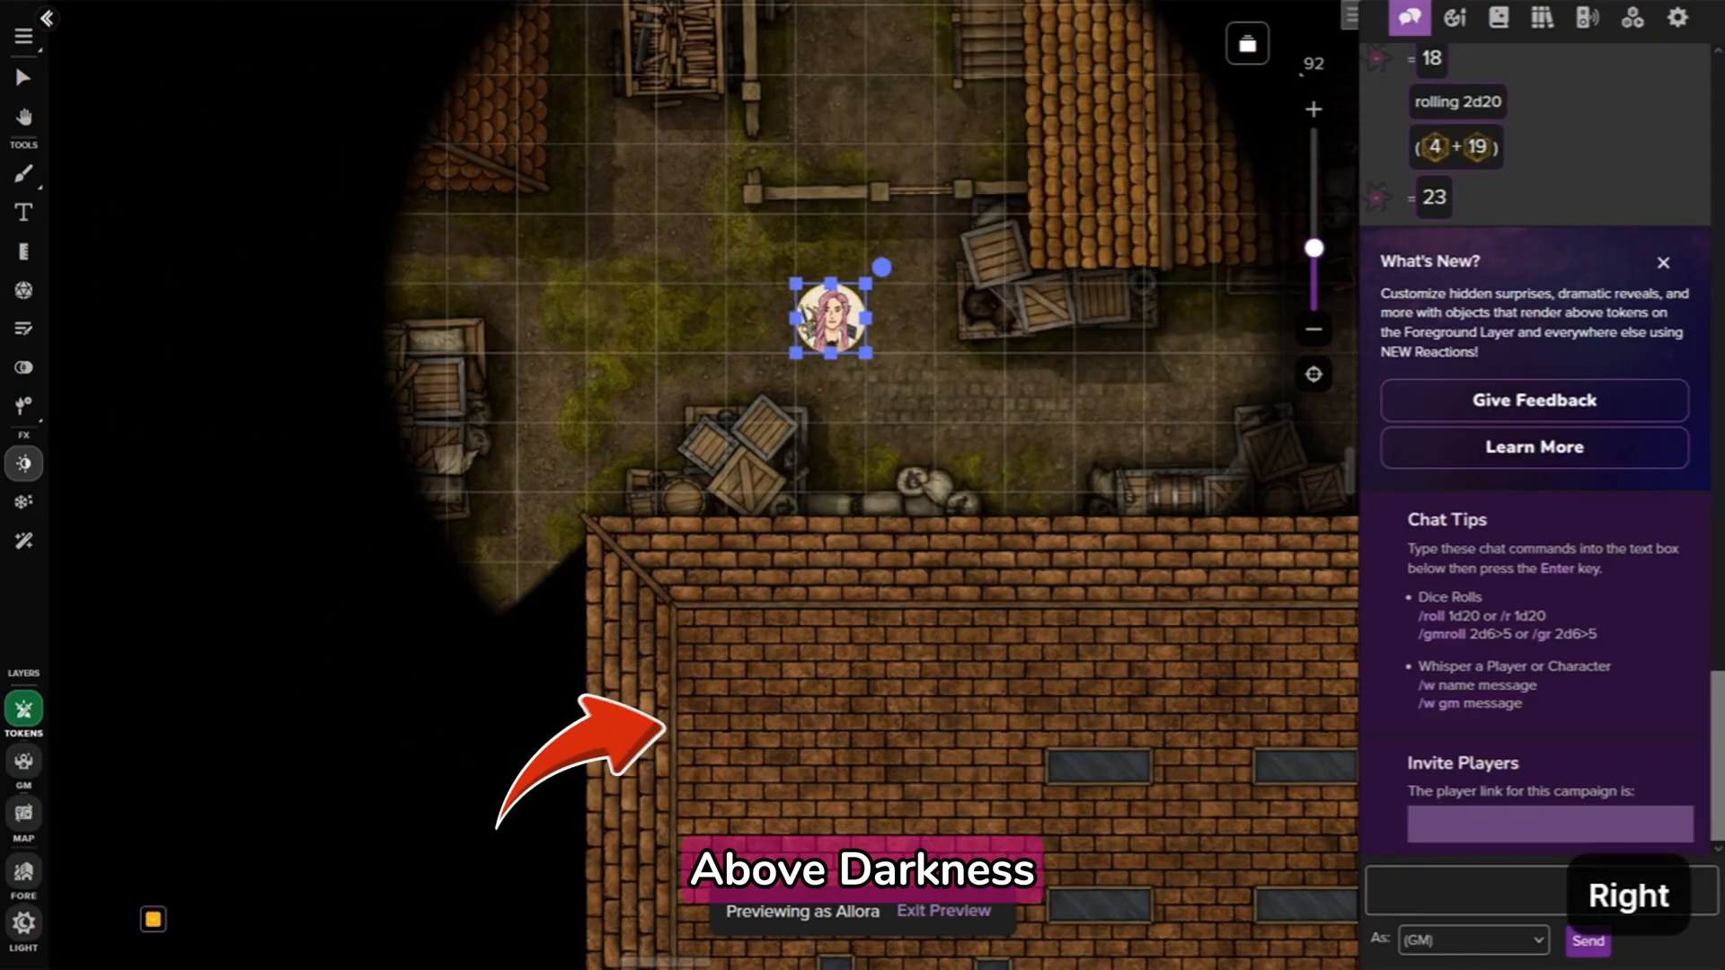
right_click(832, 318)
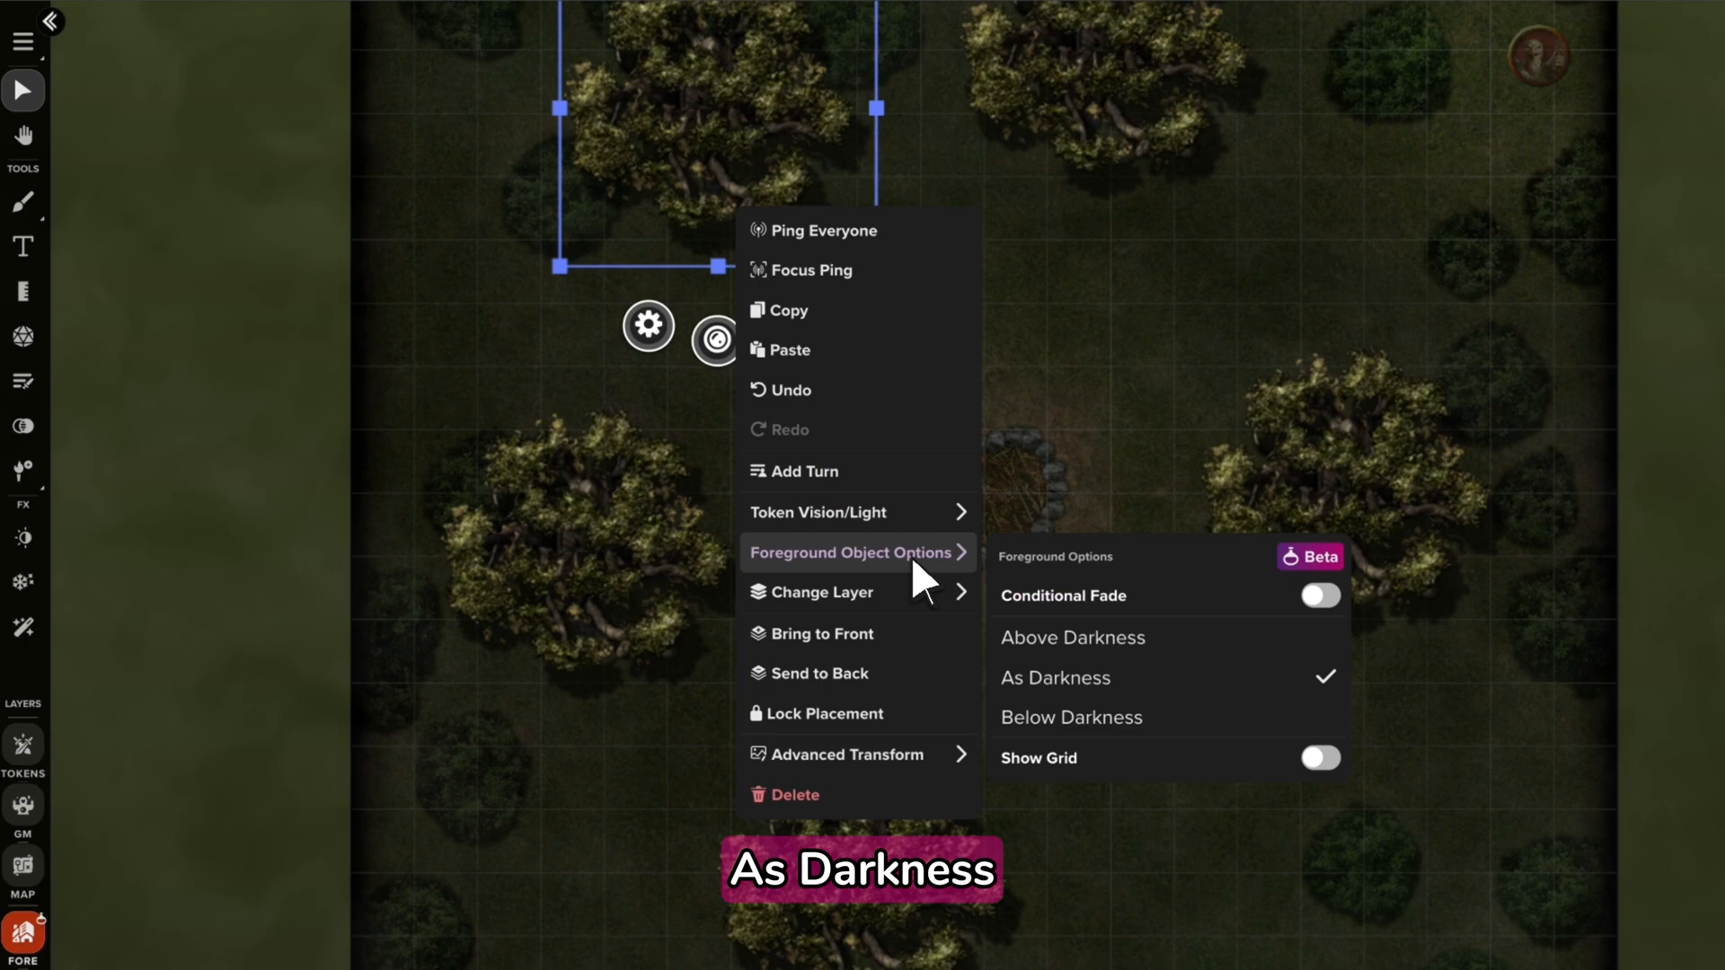
mouse_move(1134, 704)
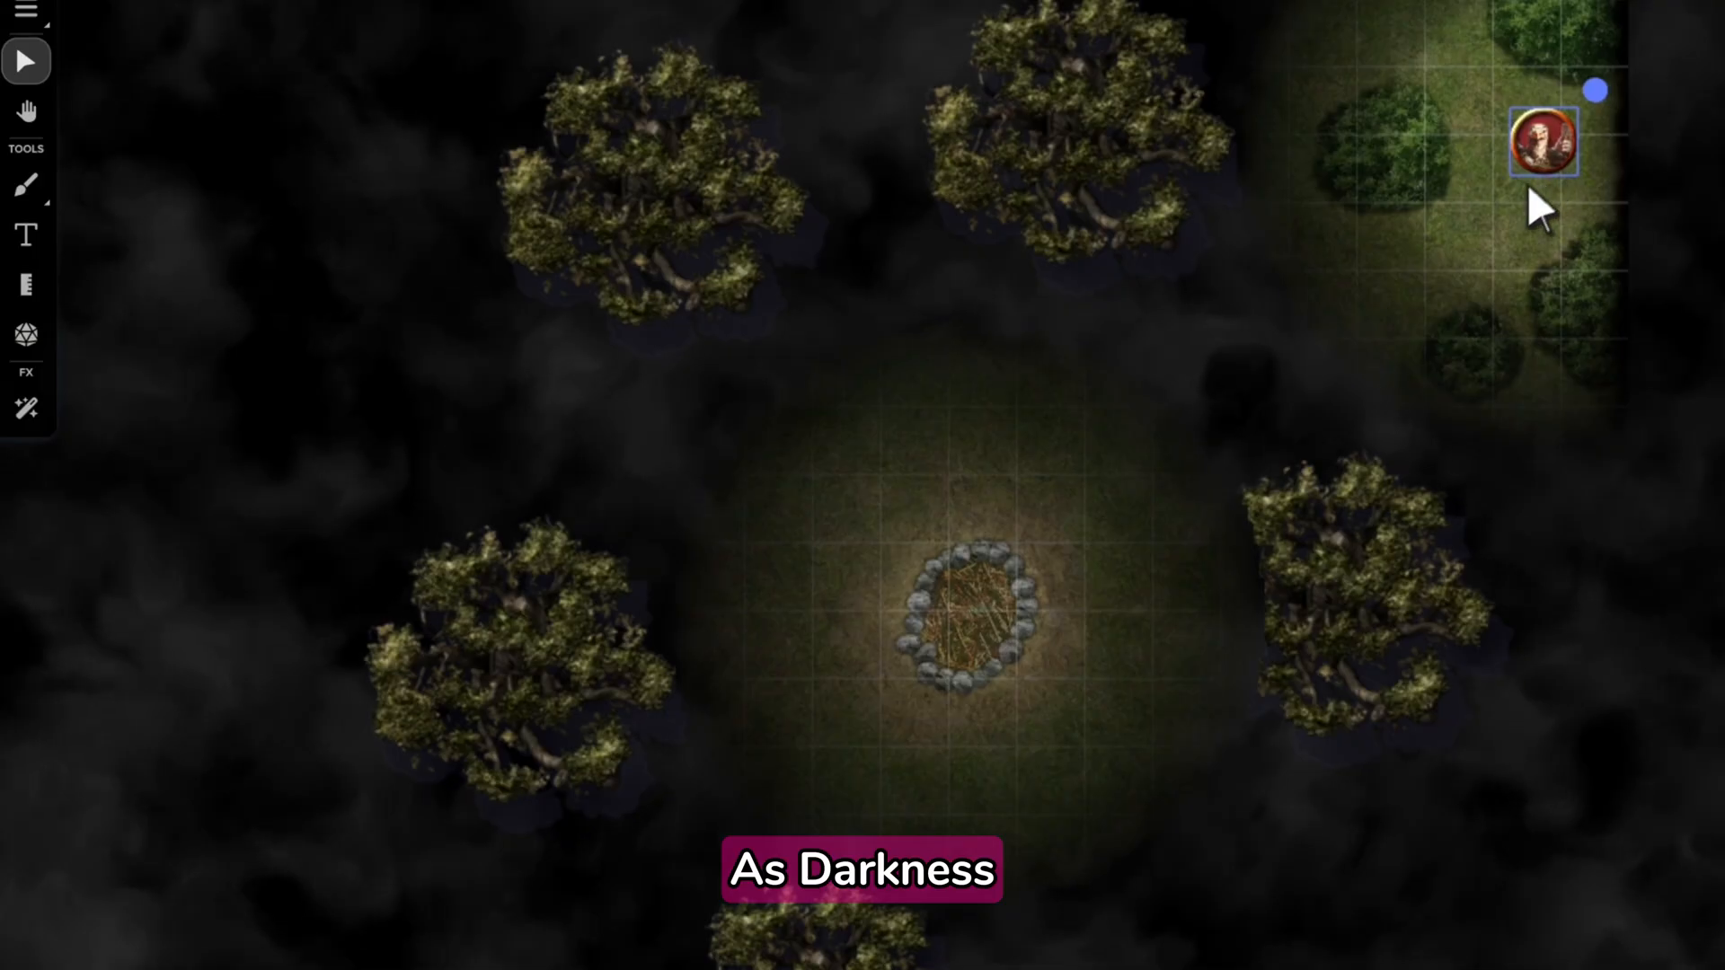
- Move the token toward the As Darkness trees so its light reveals them
left_click_drag(1539, 140, 1193, 350)
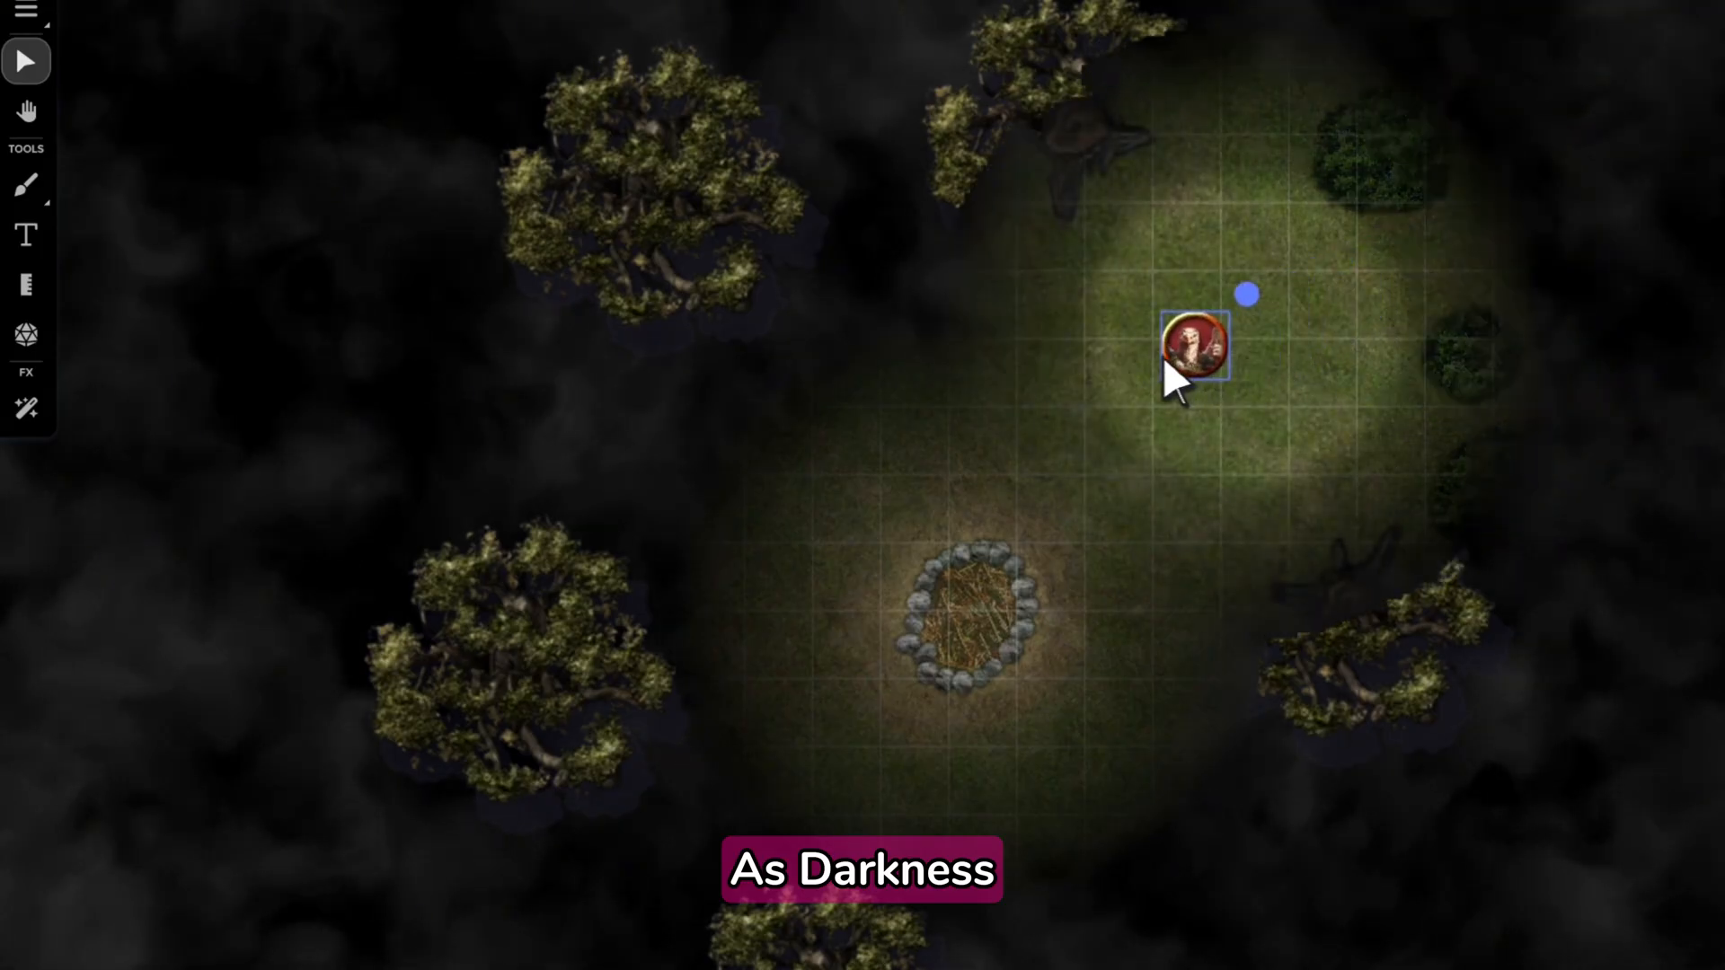
left_click_drag(1191, 347, 839, 296)
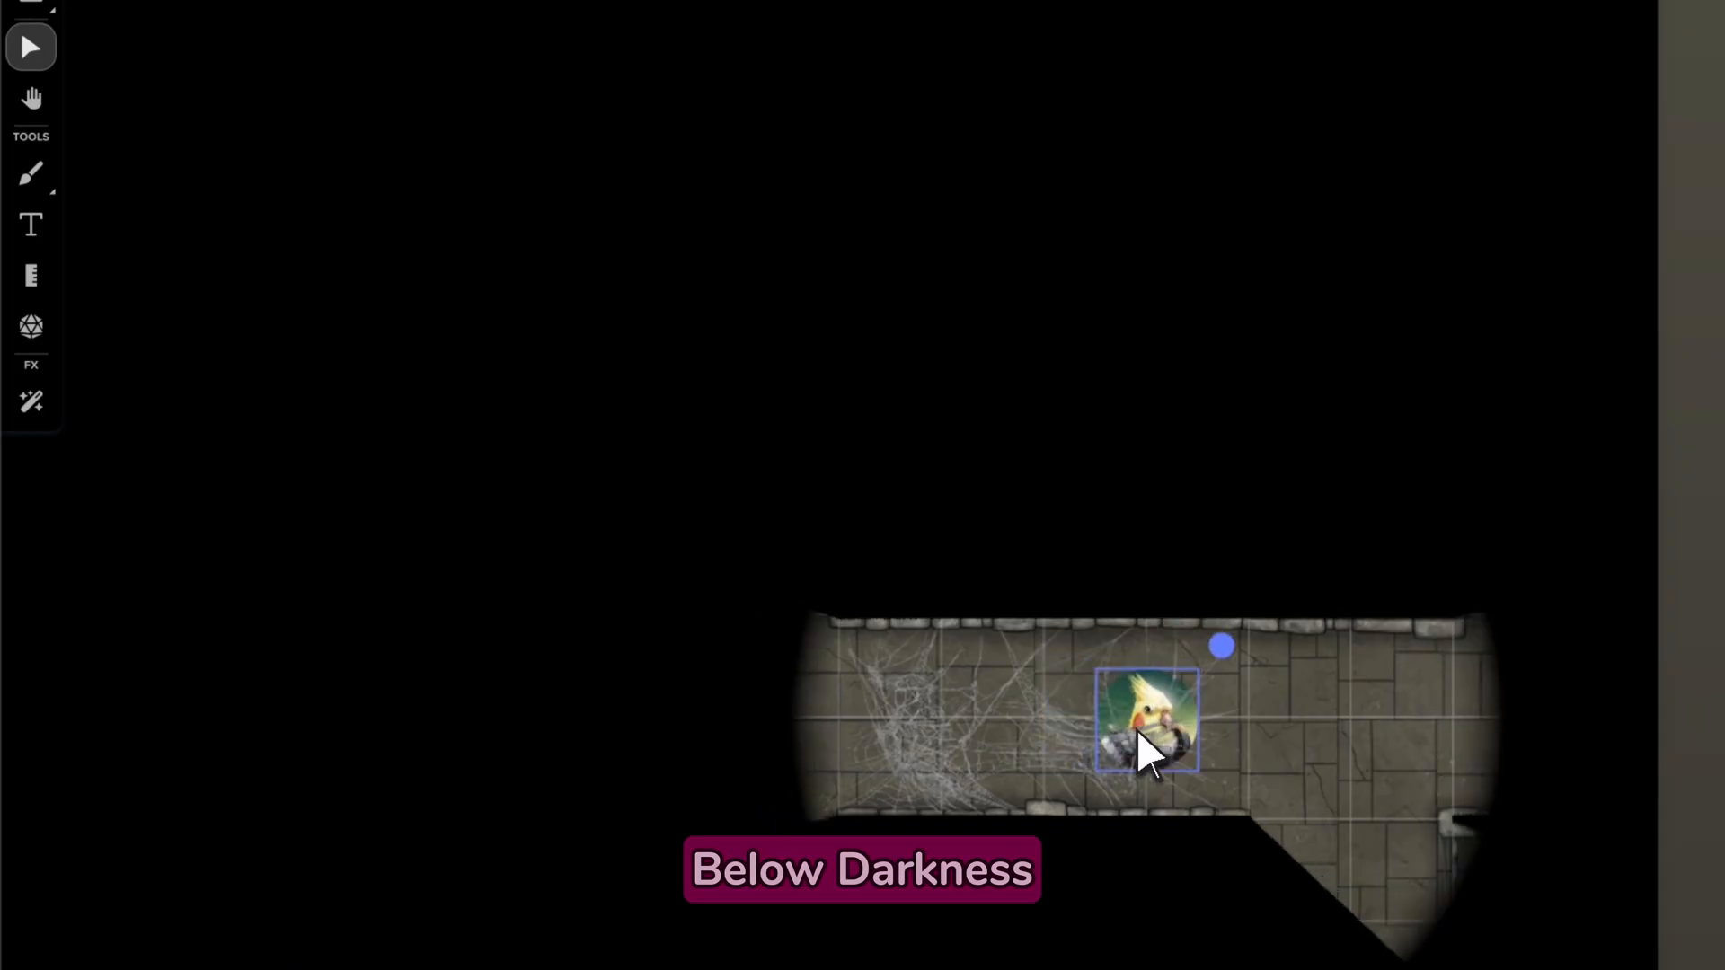
- Enable Conditional Fade on the creature figure under Reactions and set its fade opacity to 10%
right_click(1148, 717)
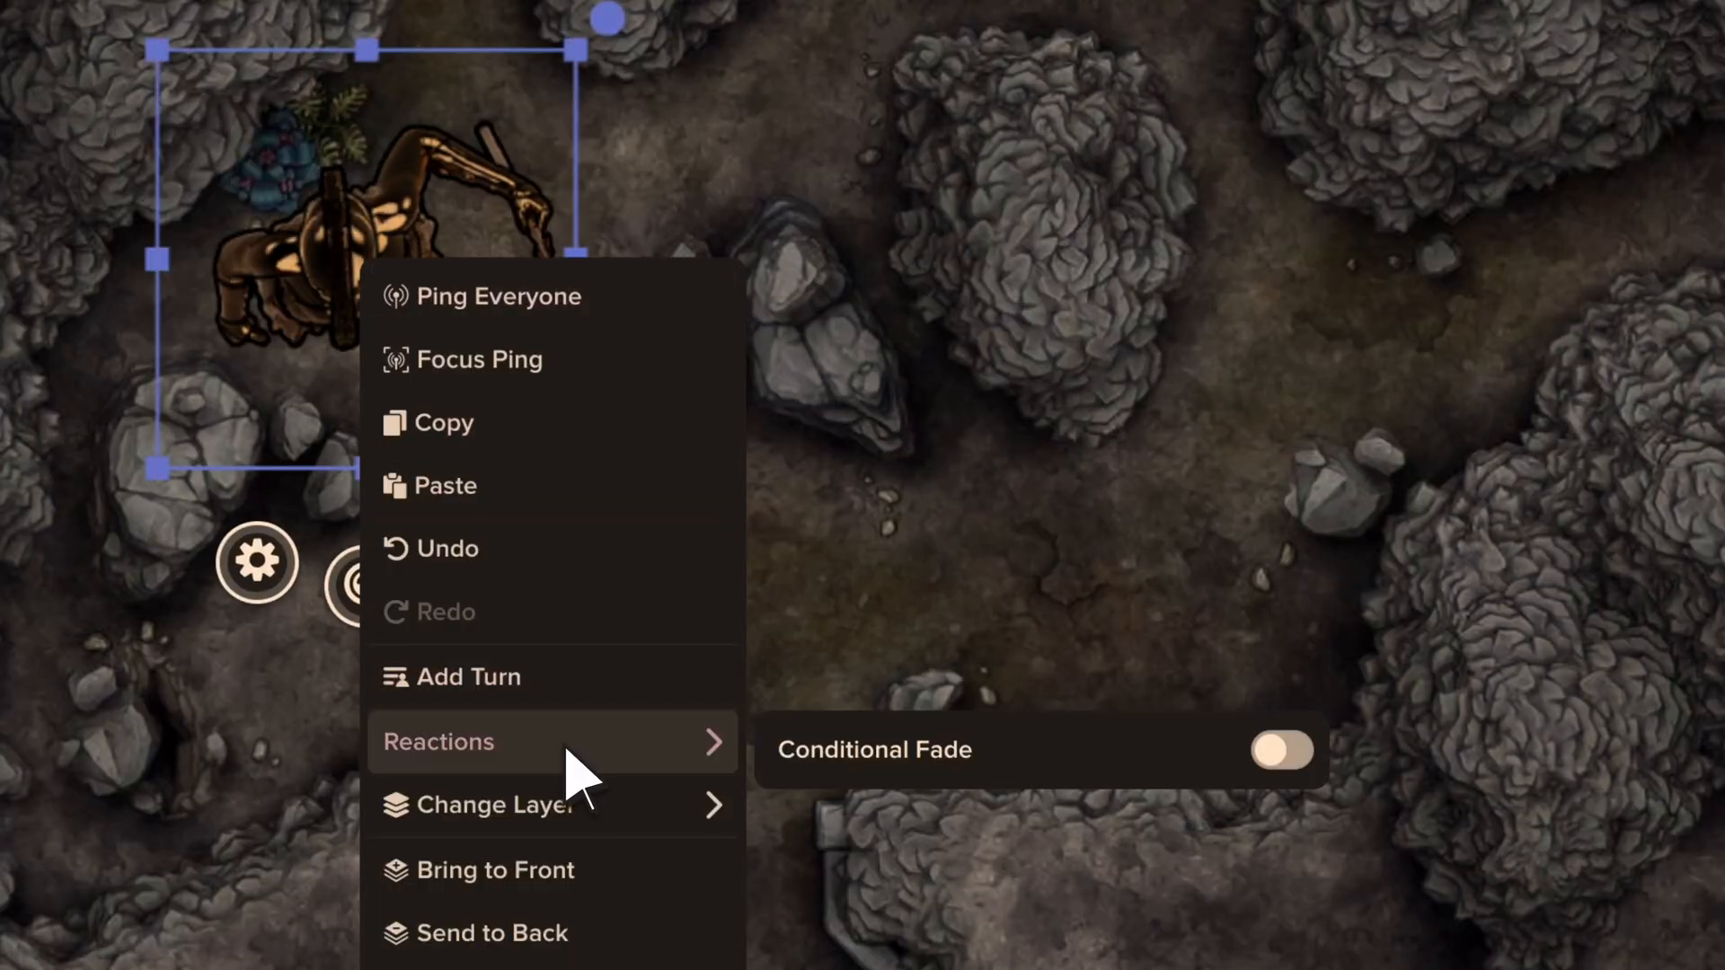
left_click(1280, 750)
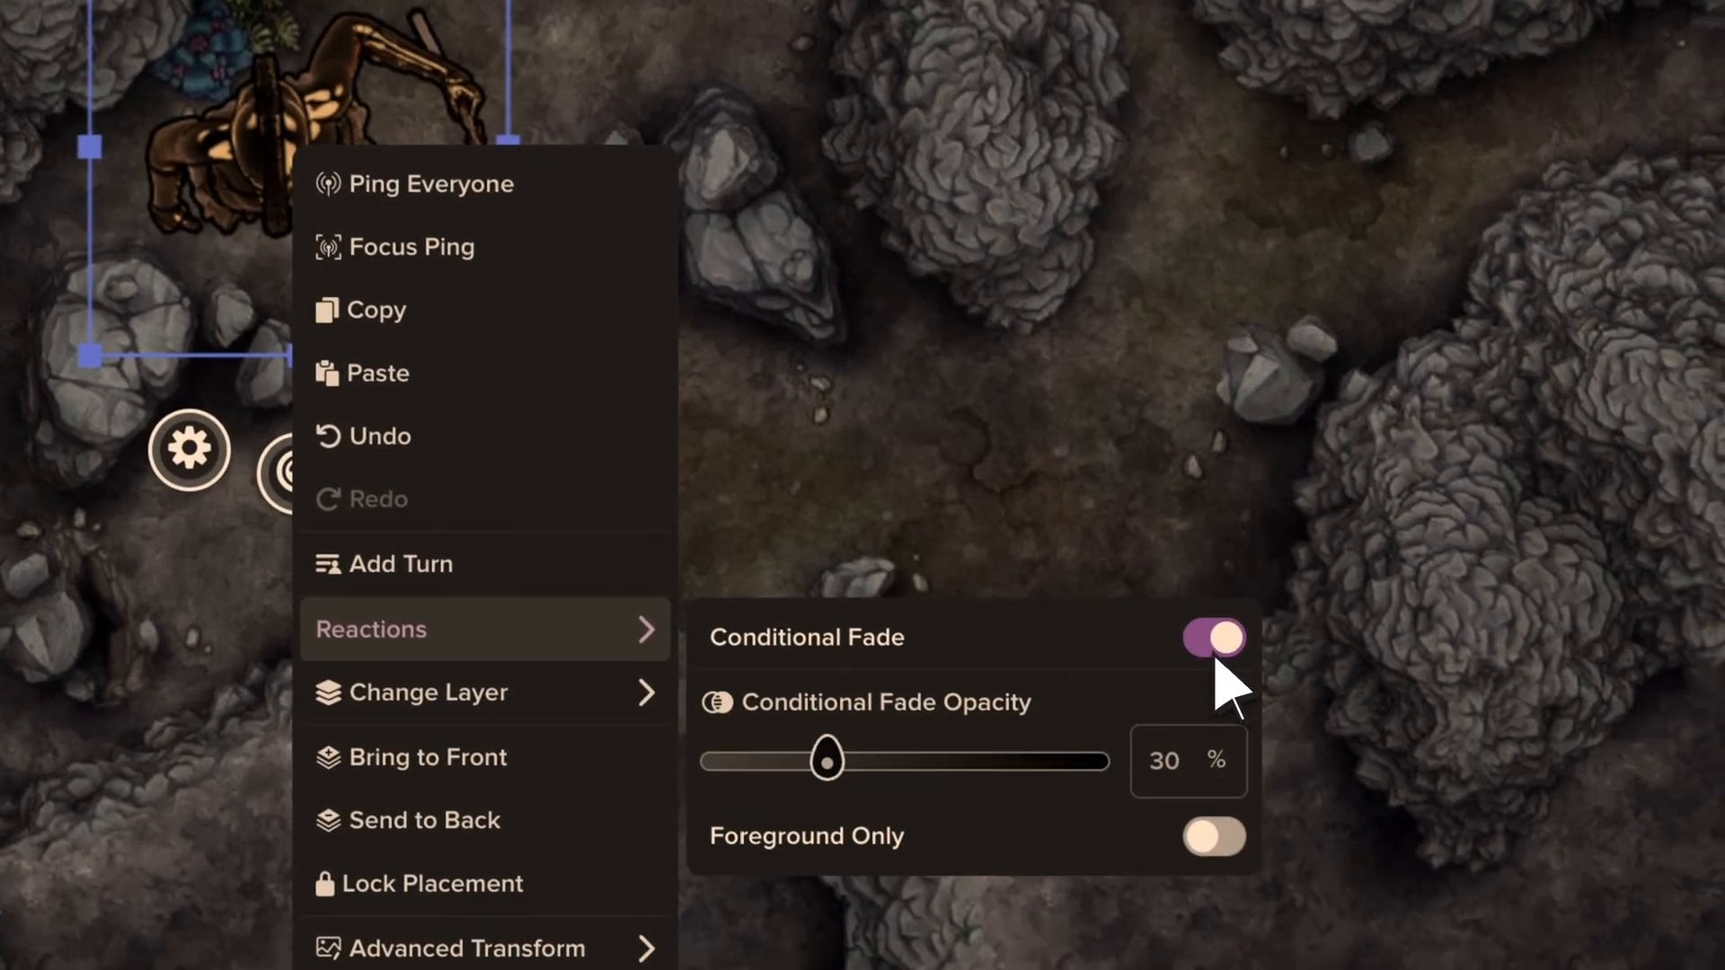
left_click_drag(828, 758, 751, 756)
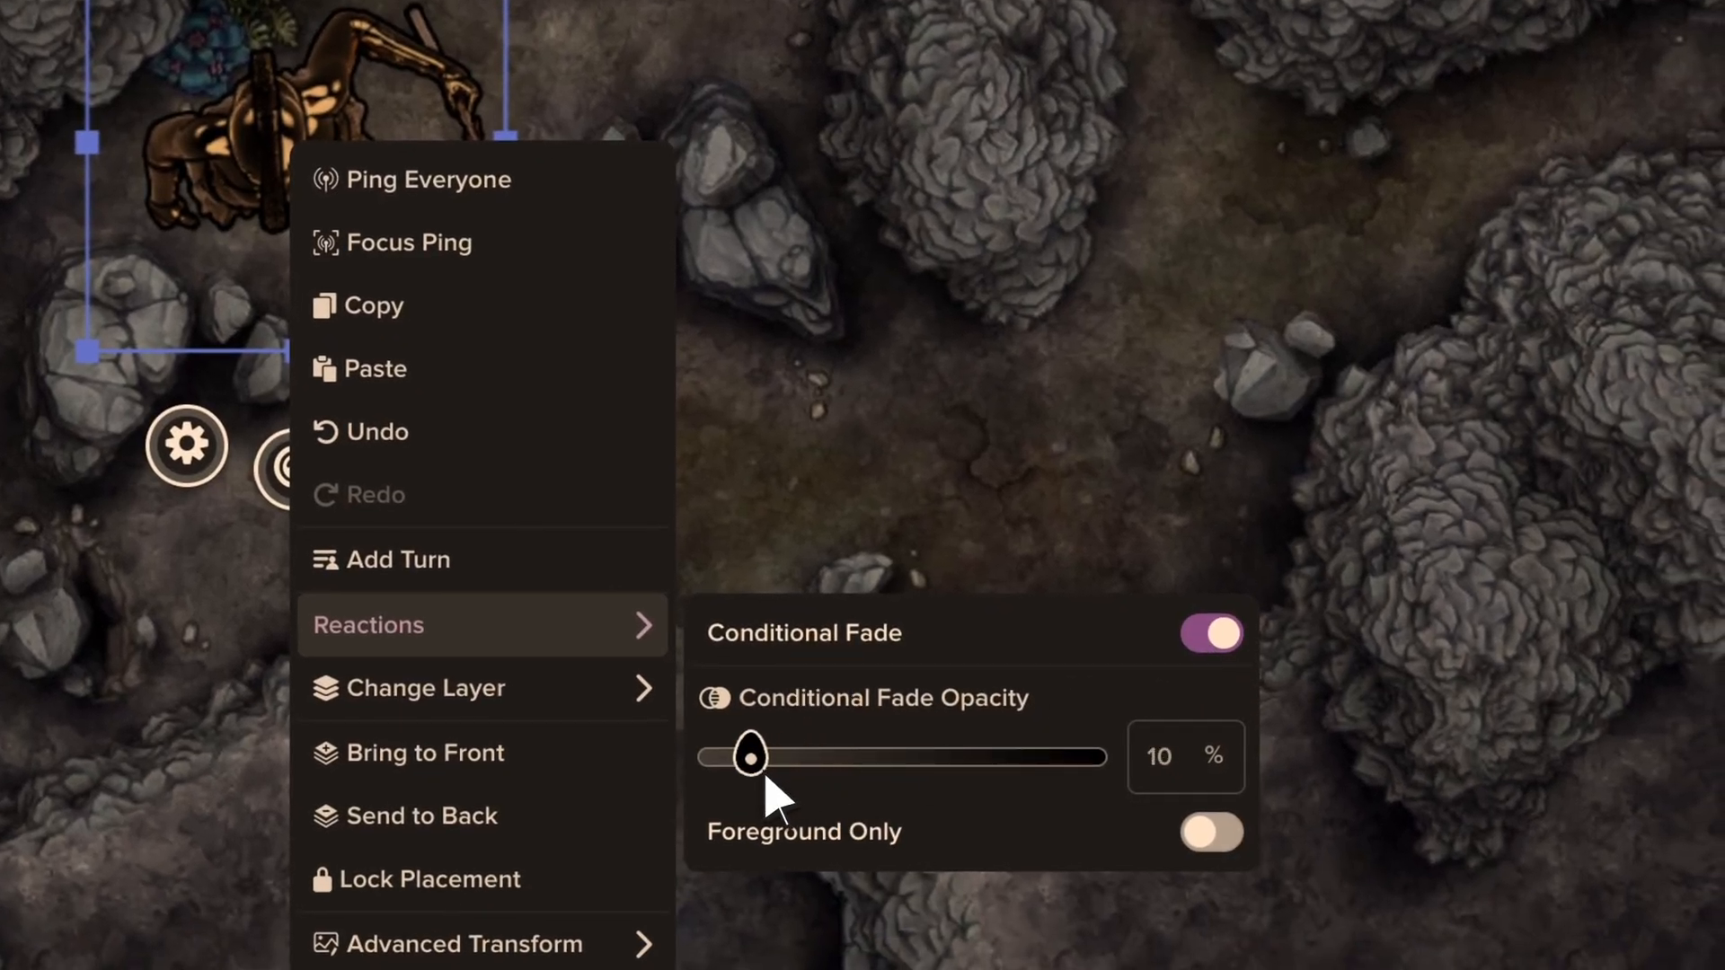
left_click(1211, 632)
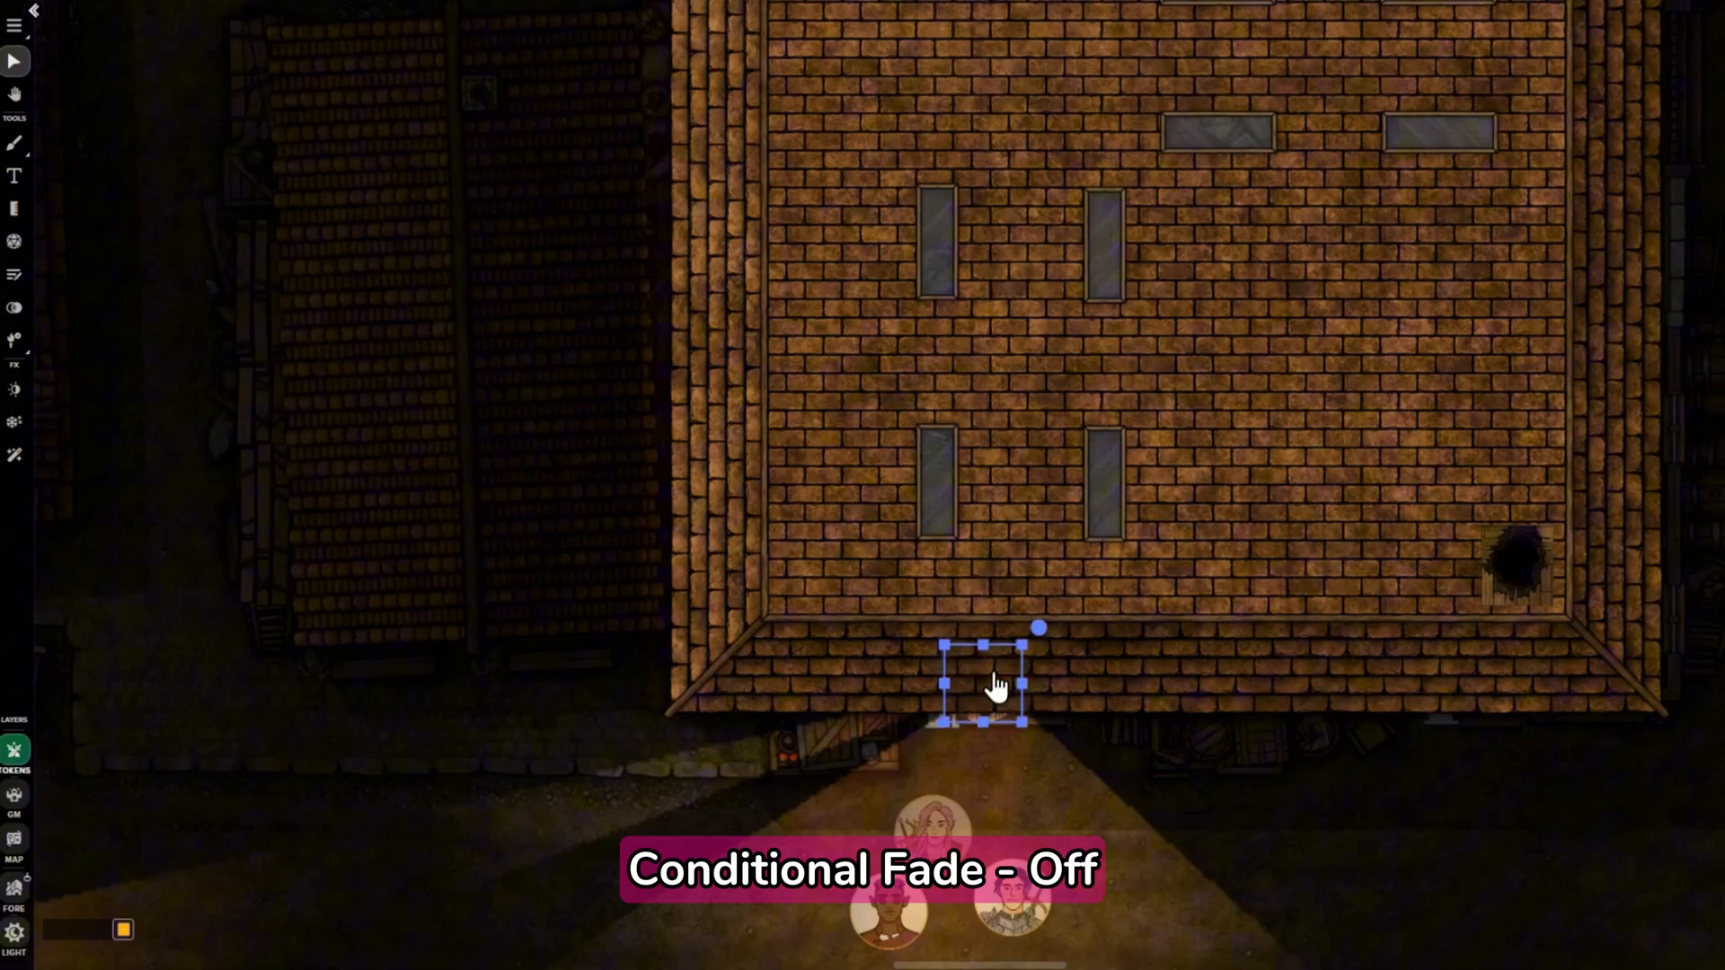
- Move the Allora token under the foreground roof, entering 10 in its token settings
left_click_drag(985, 683, 934, 501)
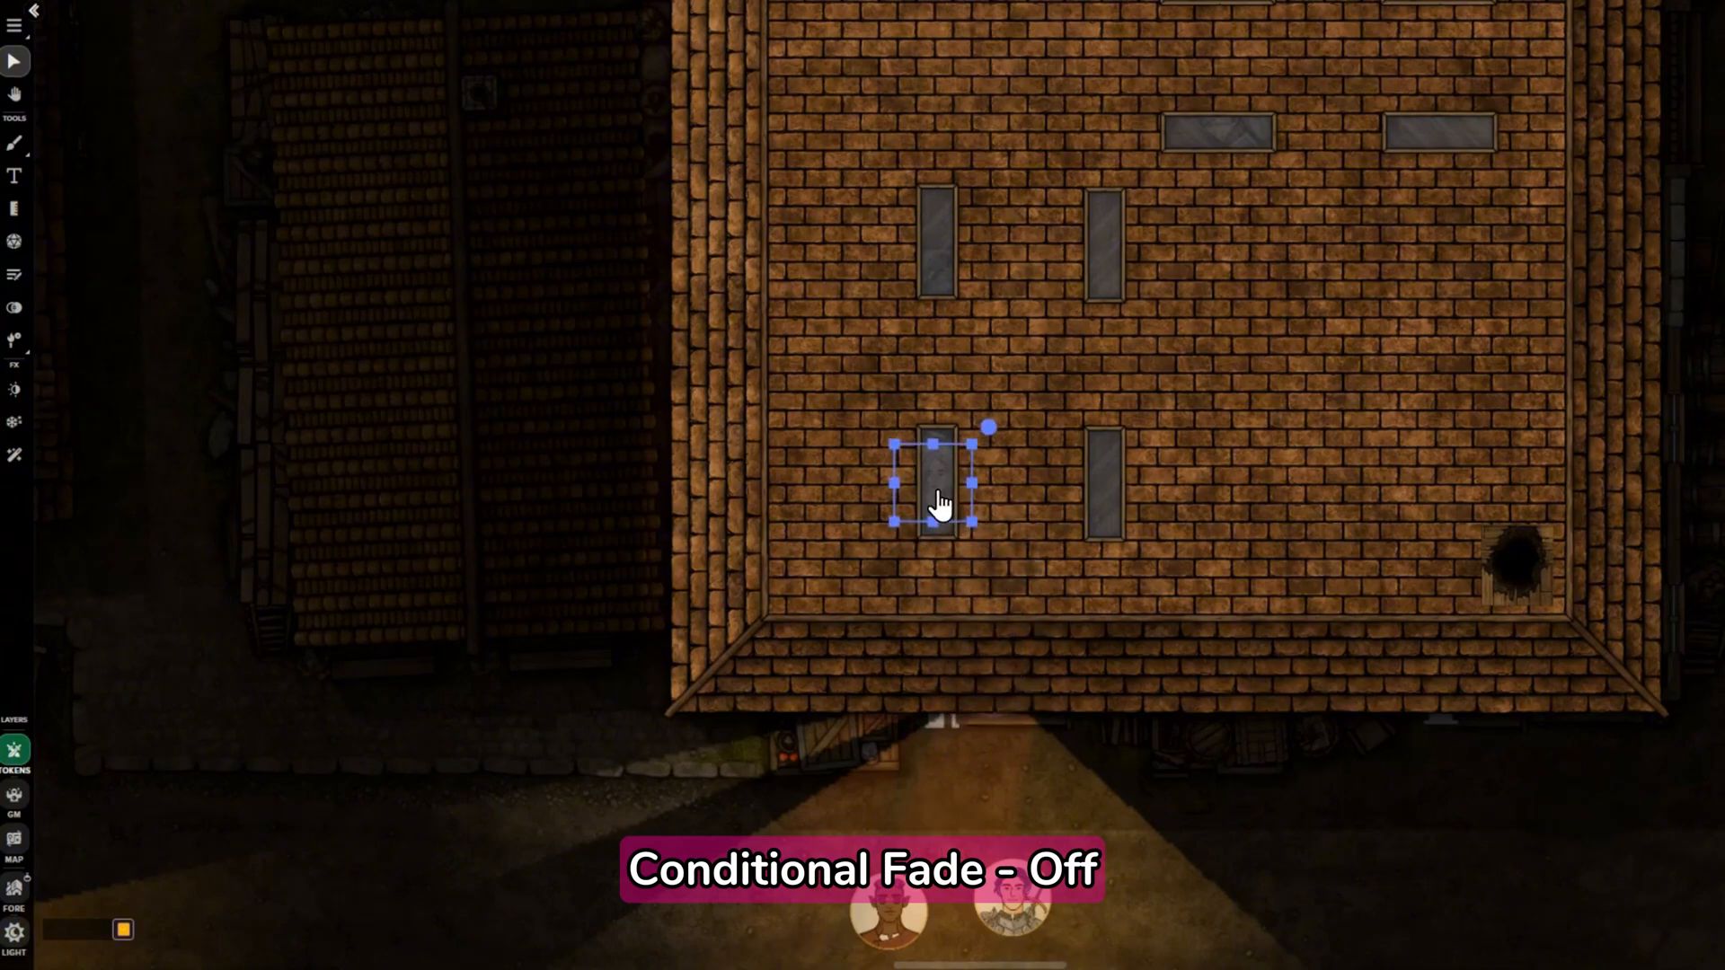
double_click(934, 483)
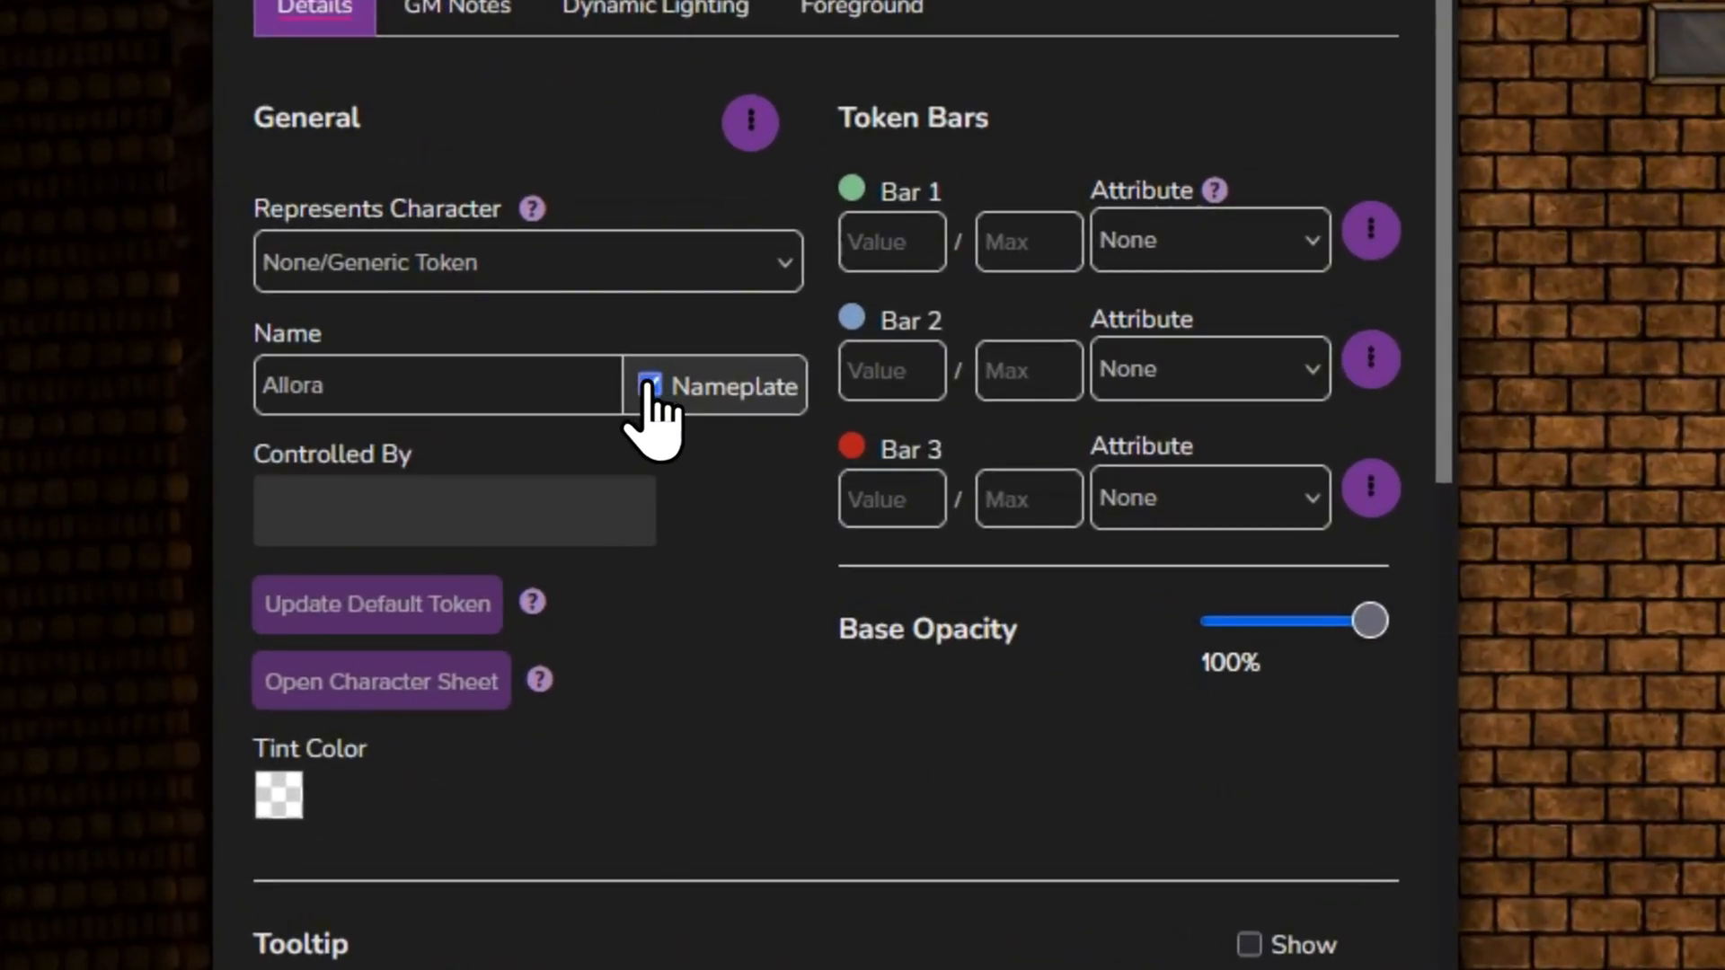
type("10")
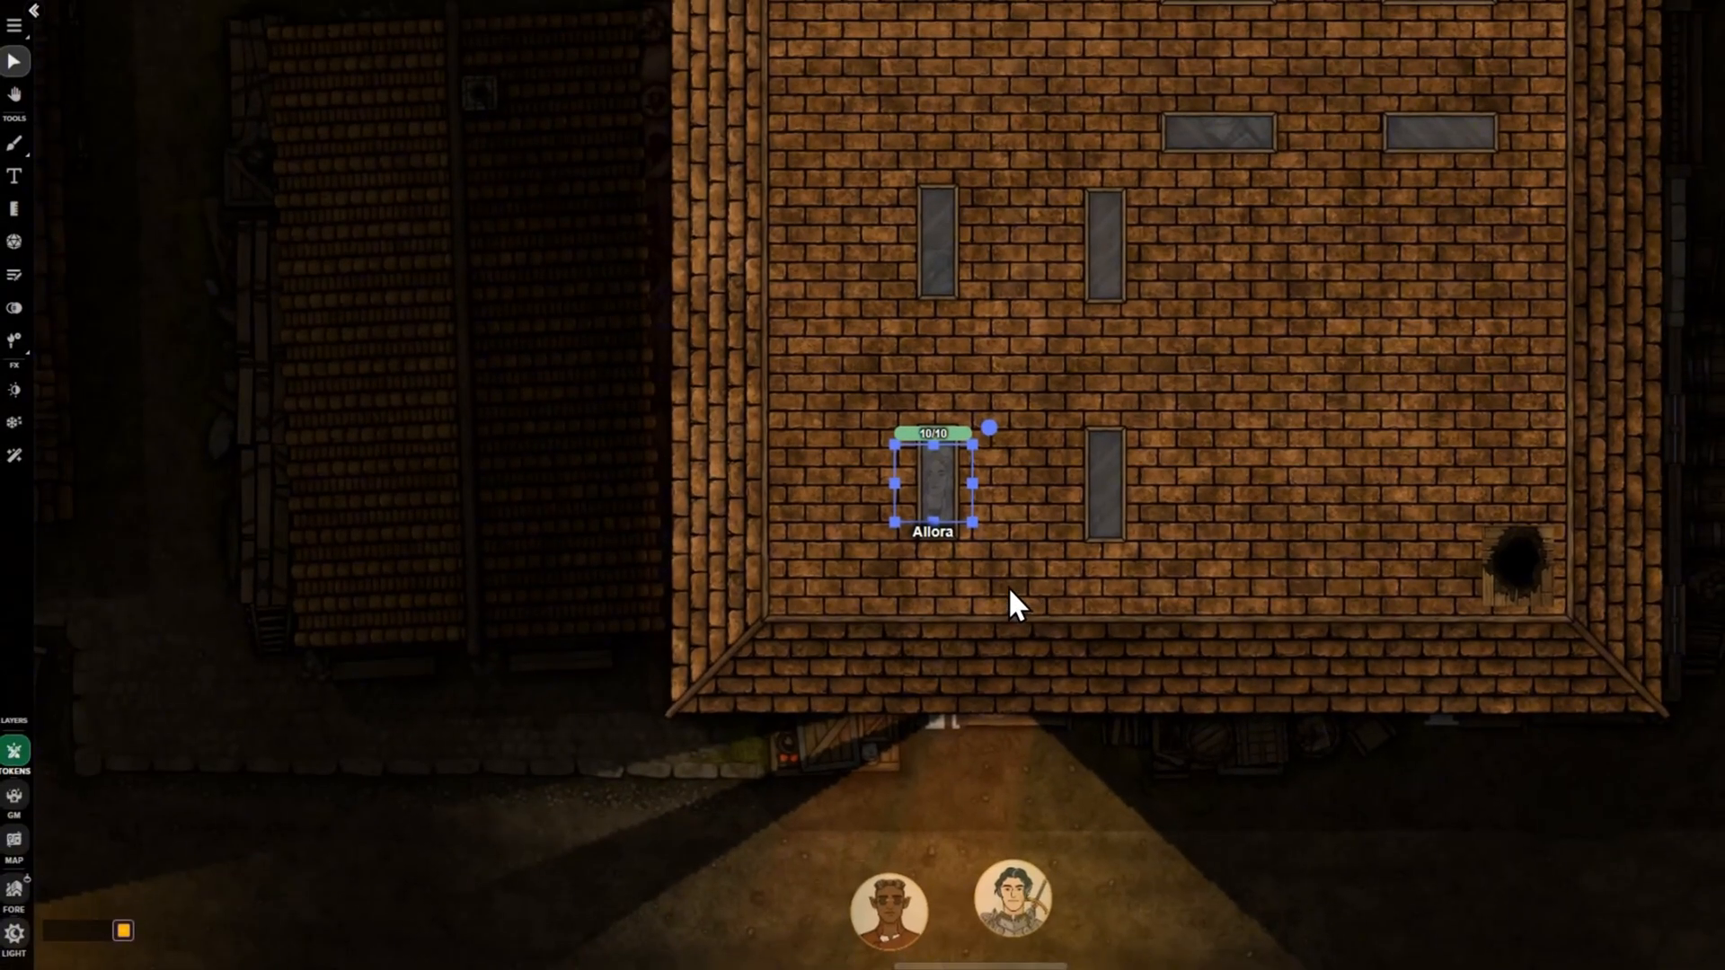
left_click_drag(933, 483, 978, 385)
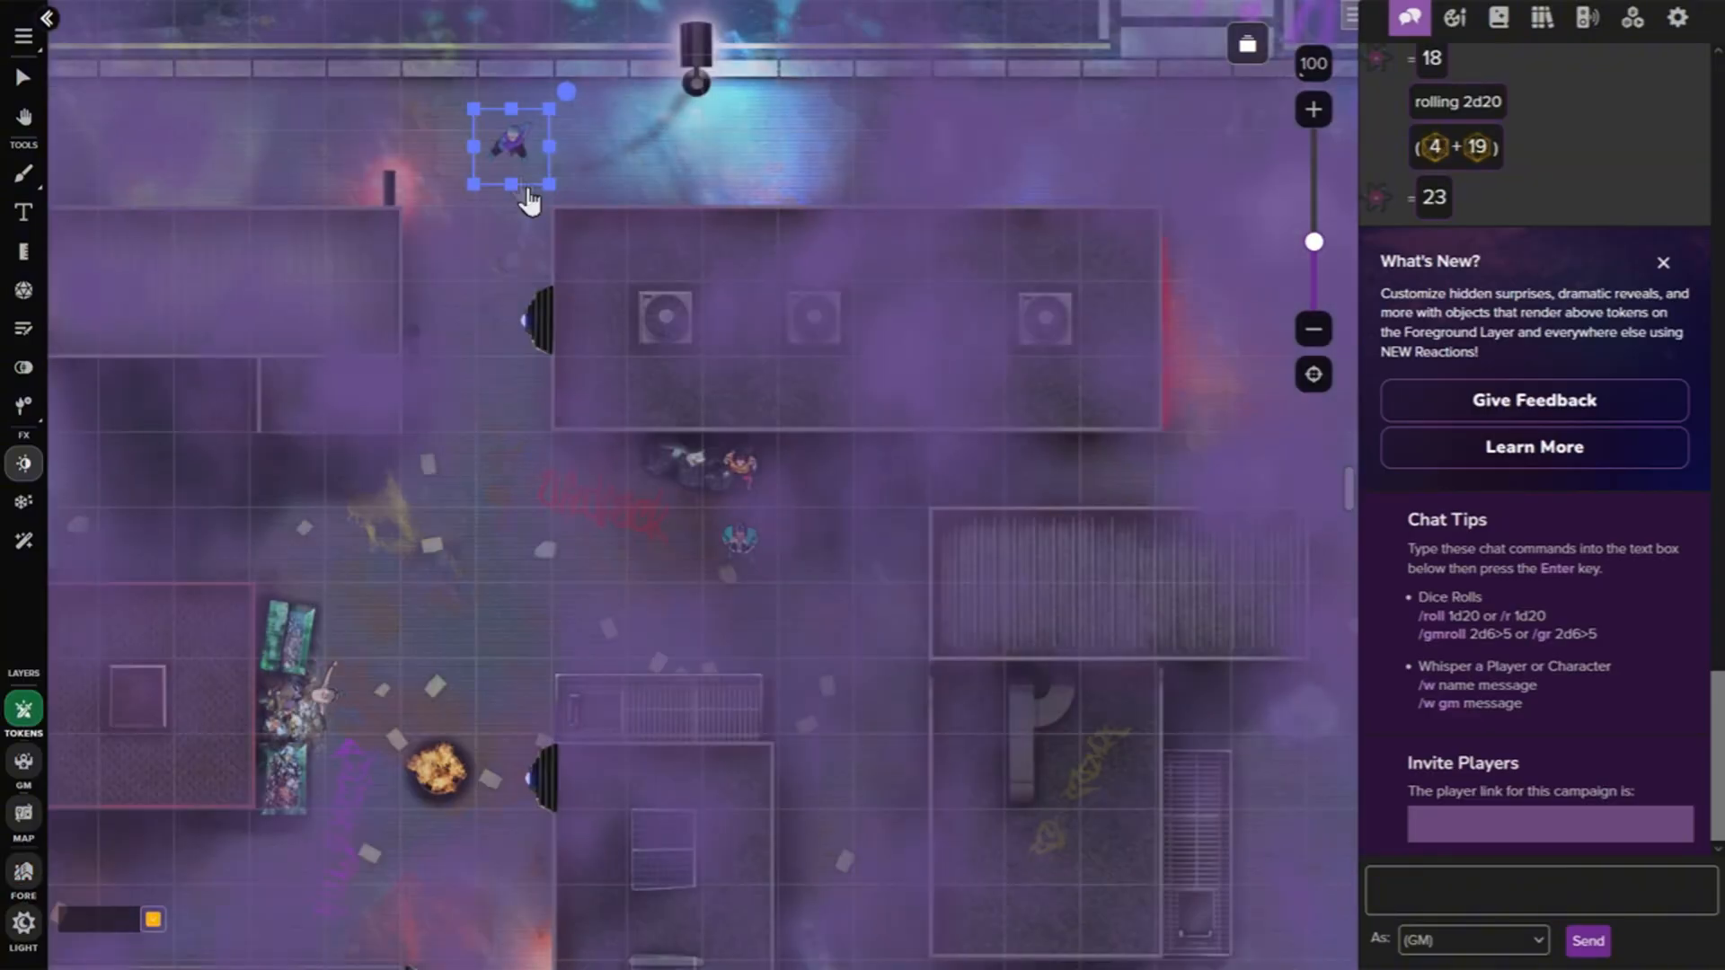
- Move the token through the fog, then enable Conditional Fade on the planter at 30% opacity
left_click_drag(517, 150, 528, 341)
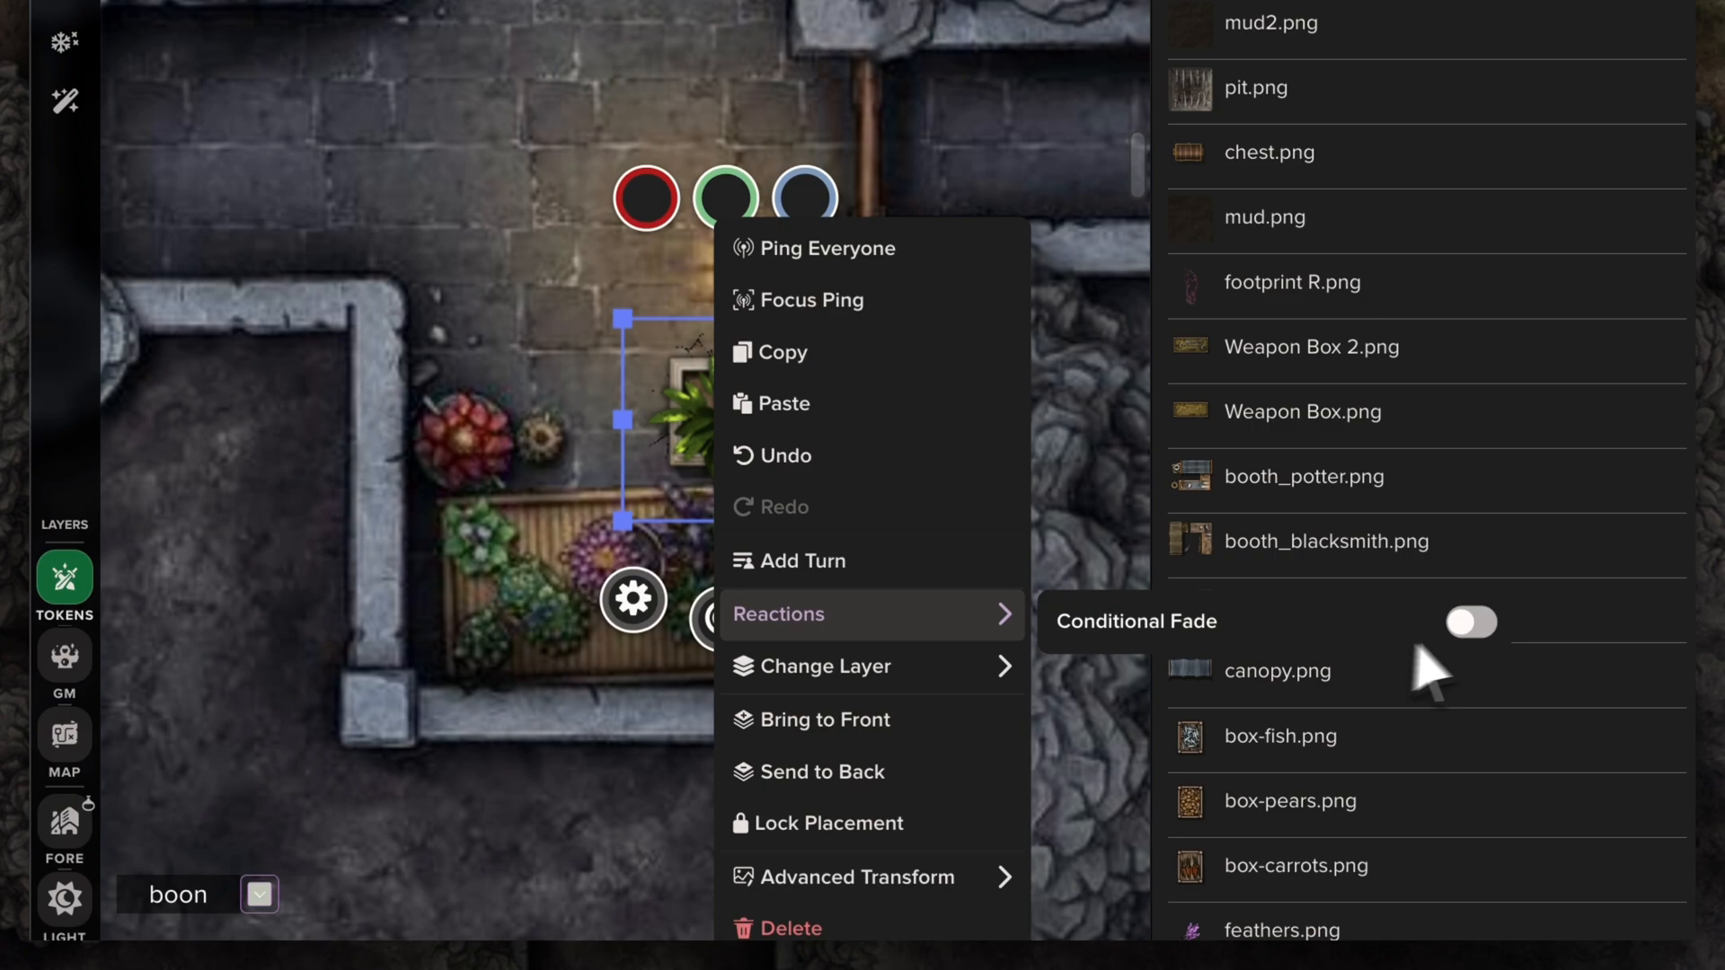
left_click(1471, 621)
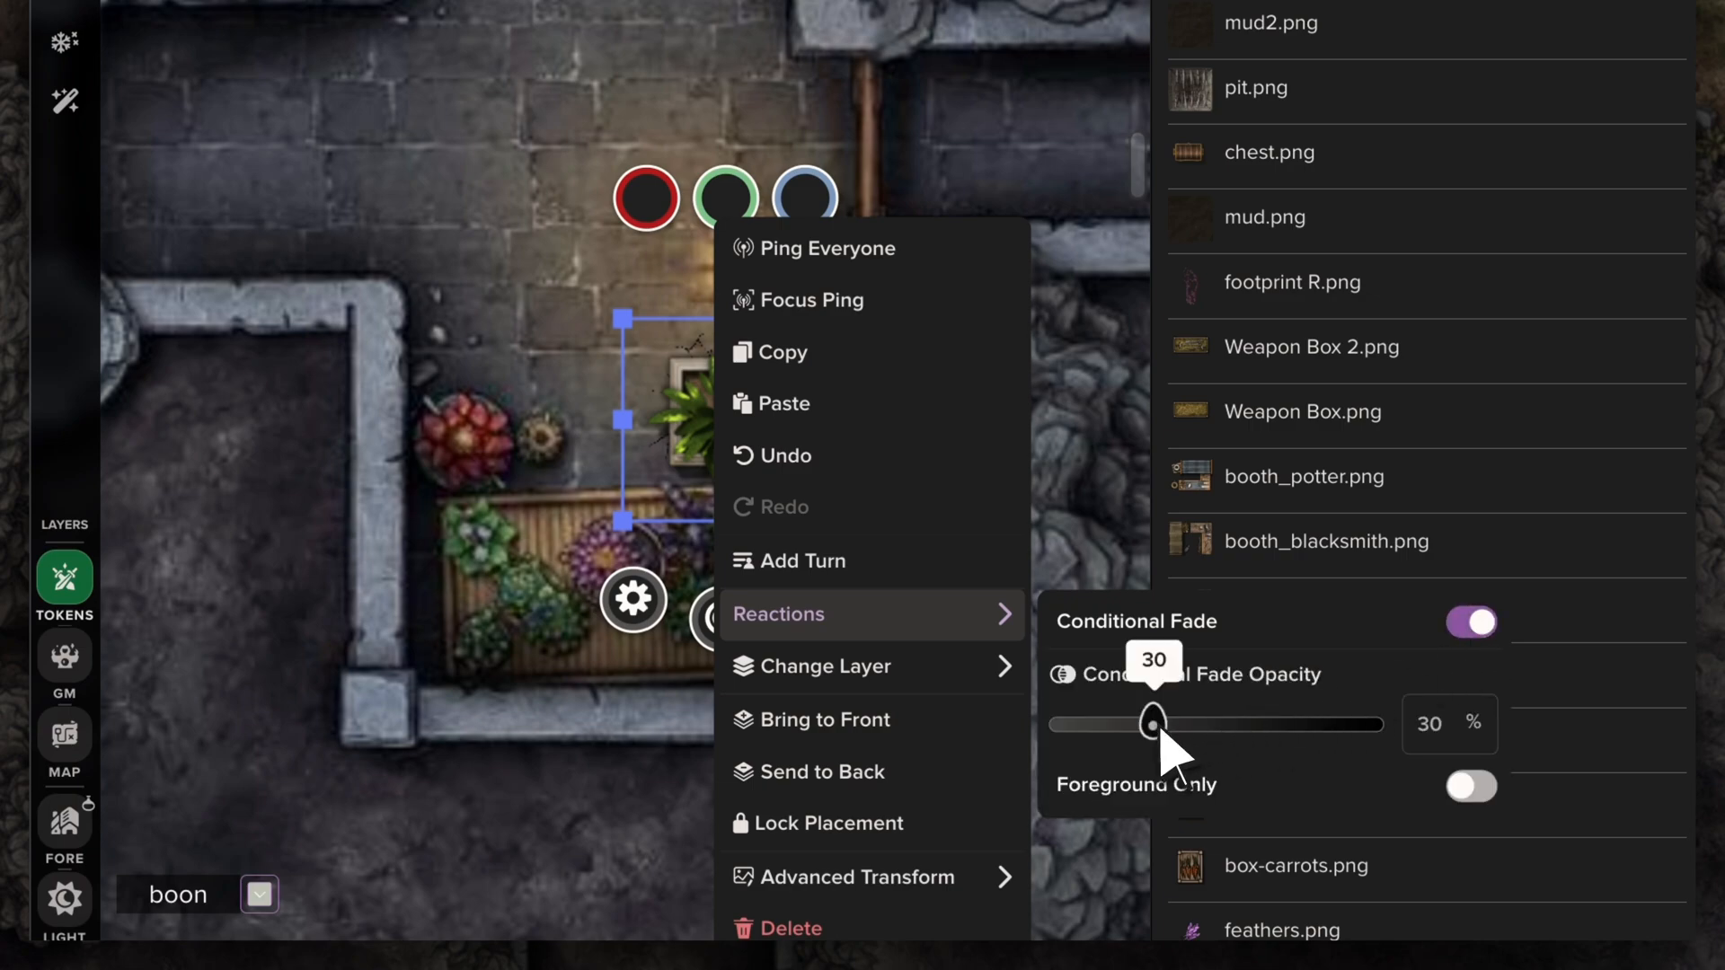
left_click_drag(1154, 724, 1060, 725)
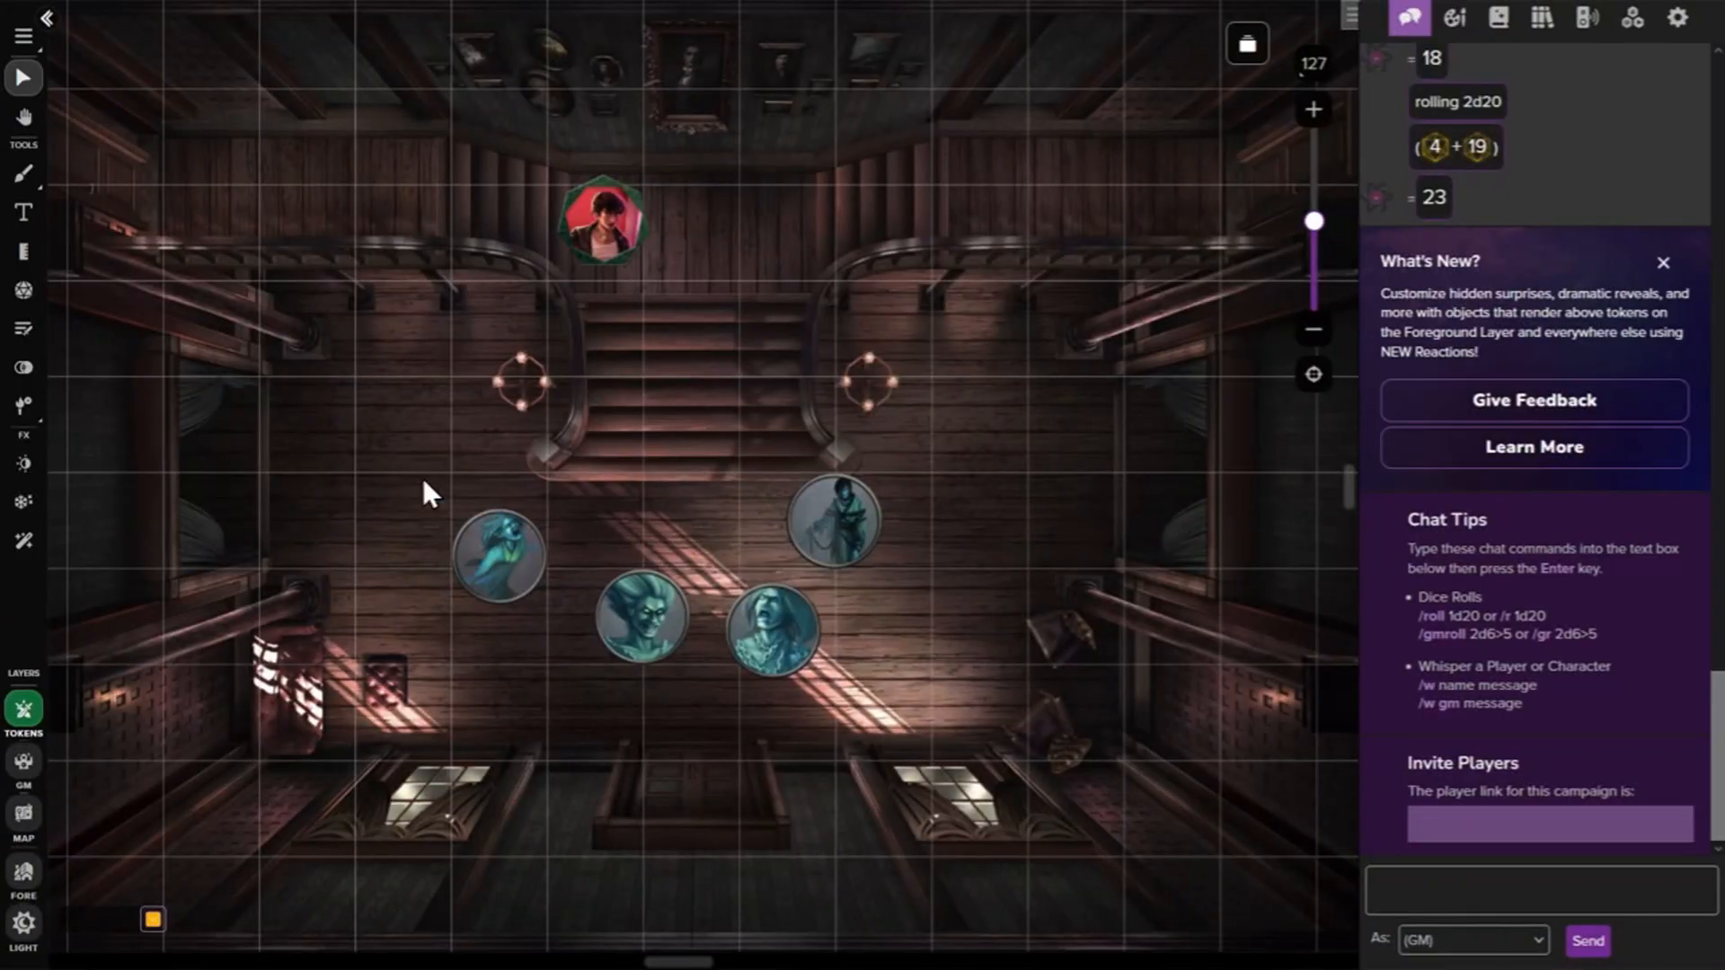
- Group the four selected ghost tokens, then move the red-haired token across the hall floor
left_click_drag(428, 492, 1031, 782)
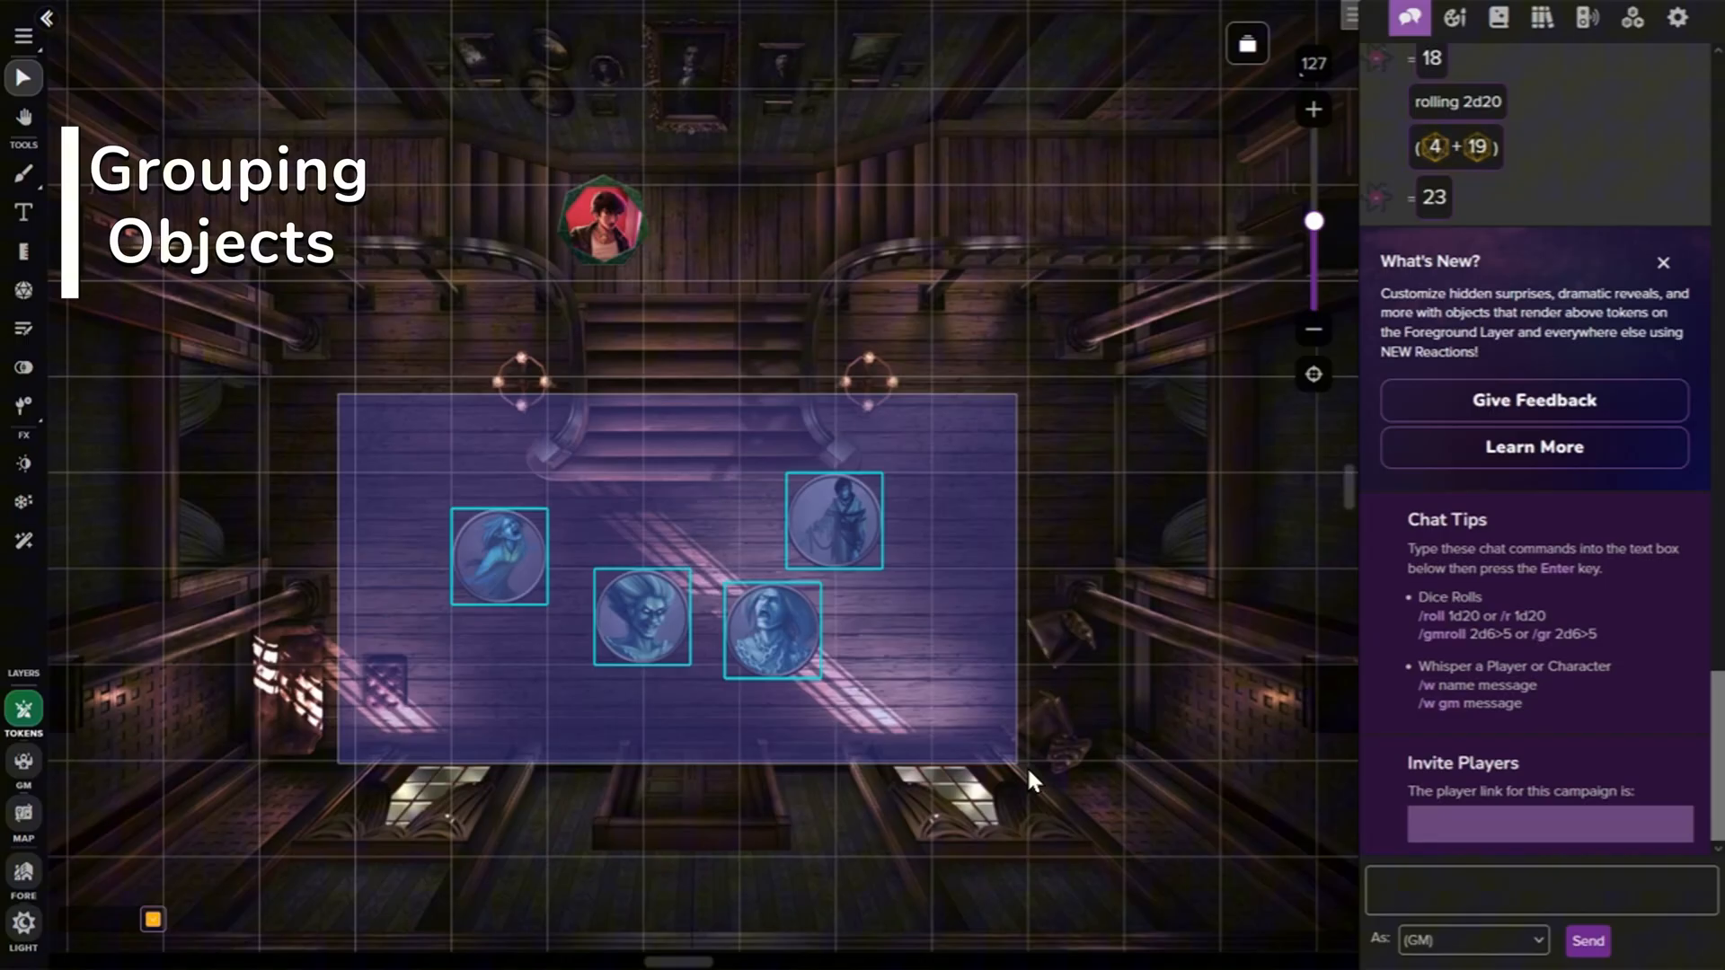
left_click(498, 555)
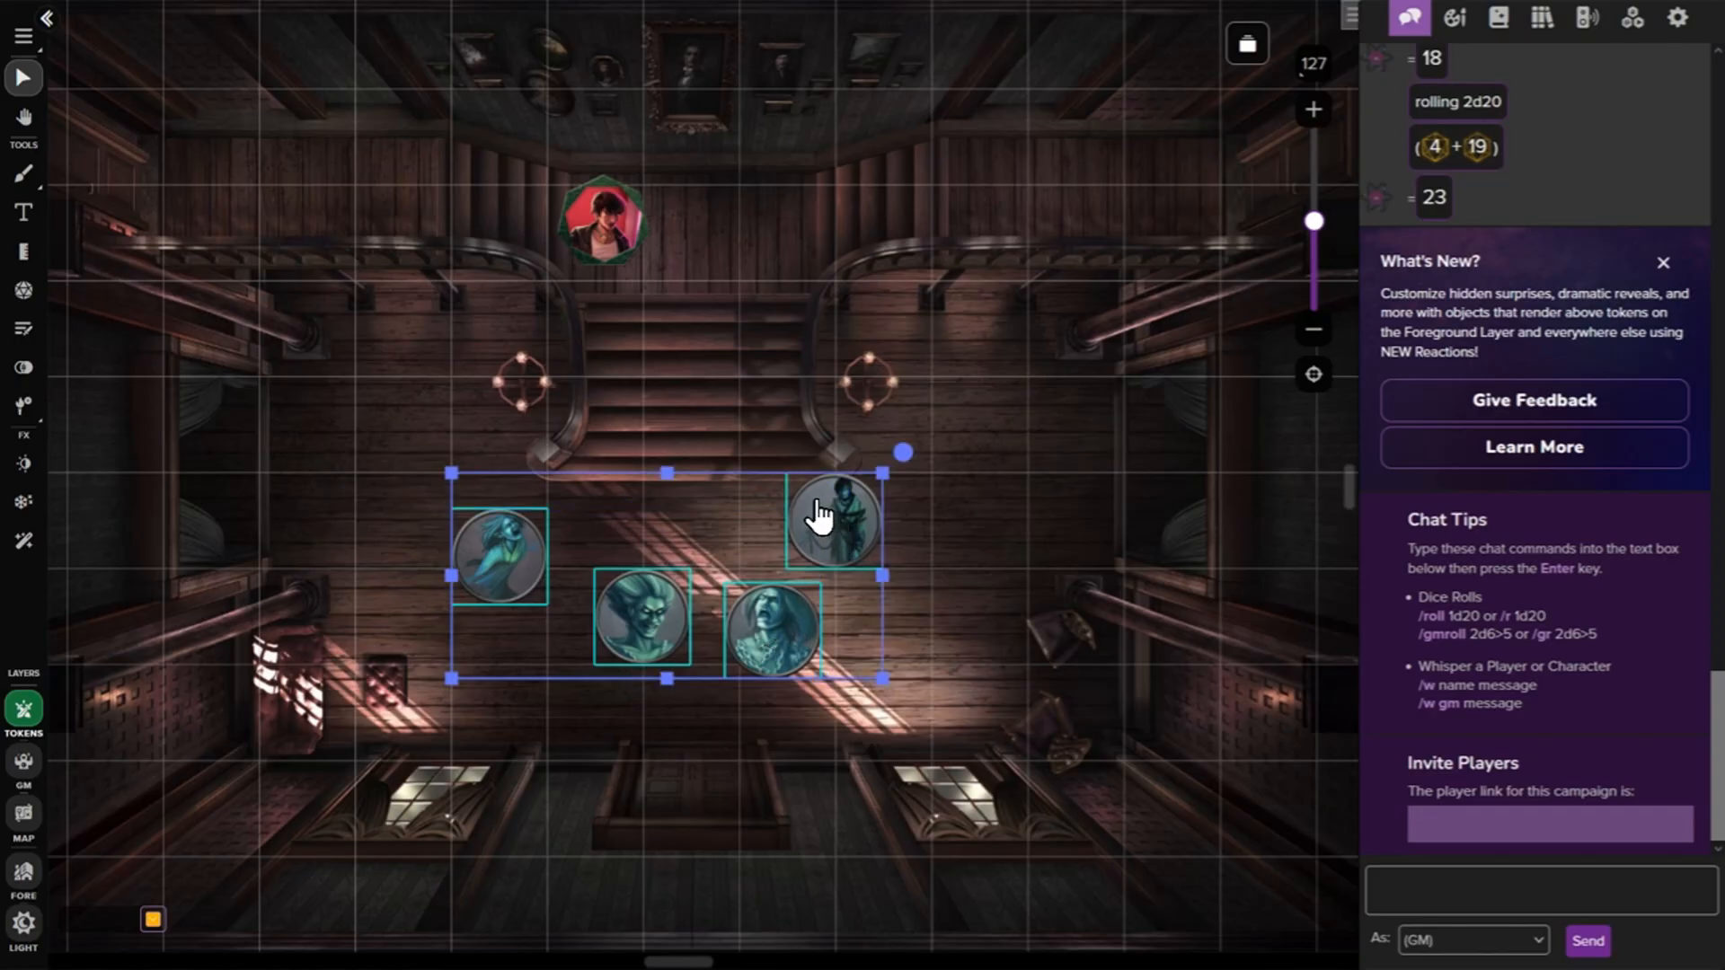
right_click(823, 516)
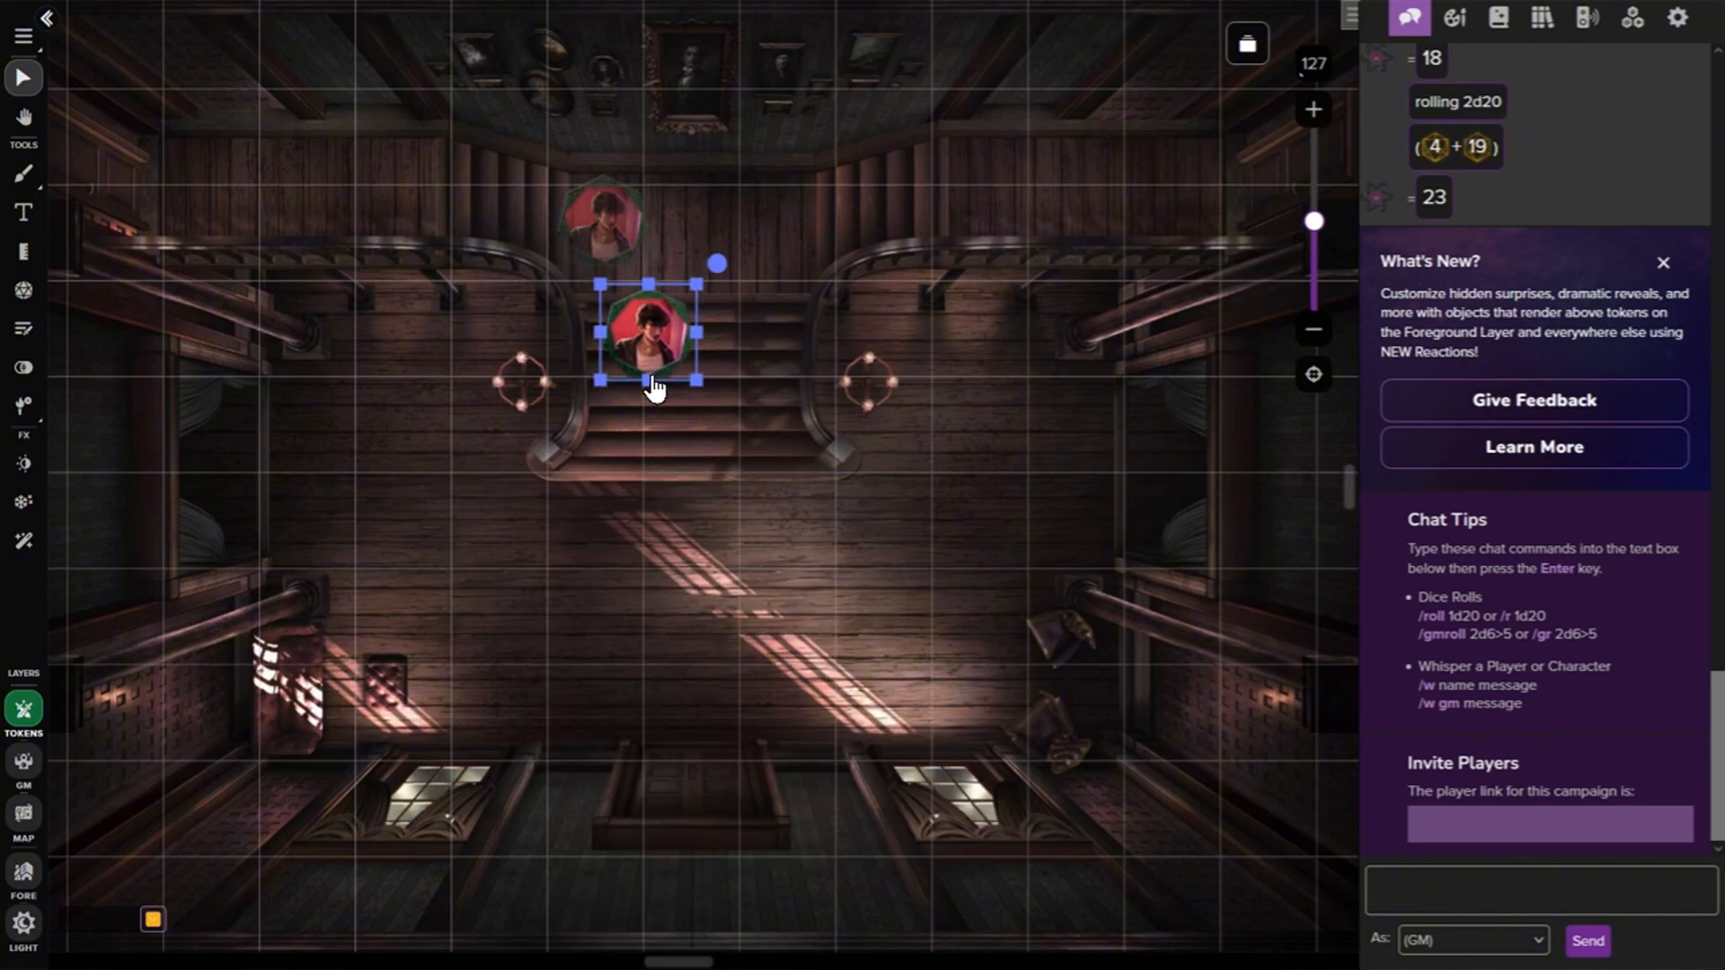
left_click_drag(650, 346, 934, 600)
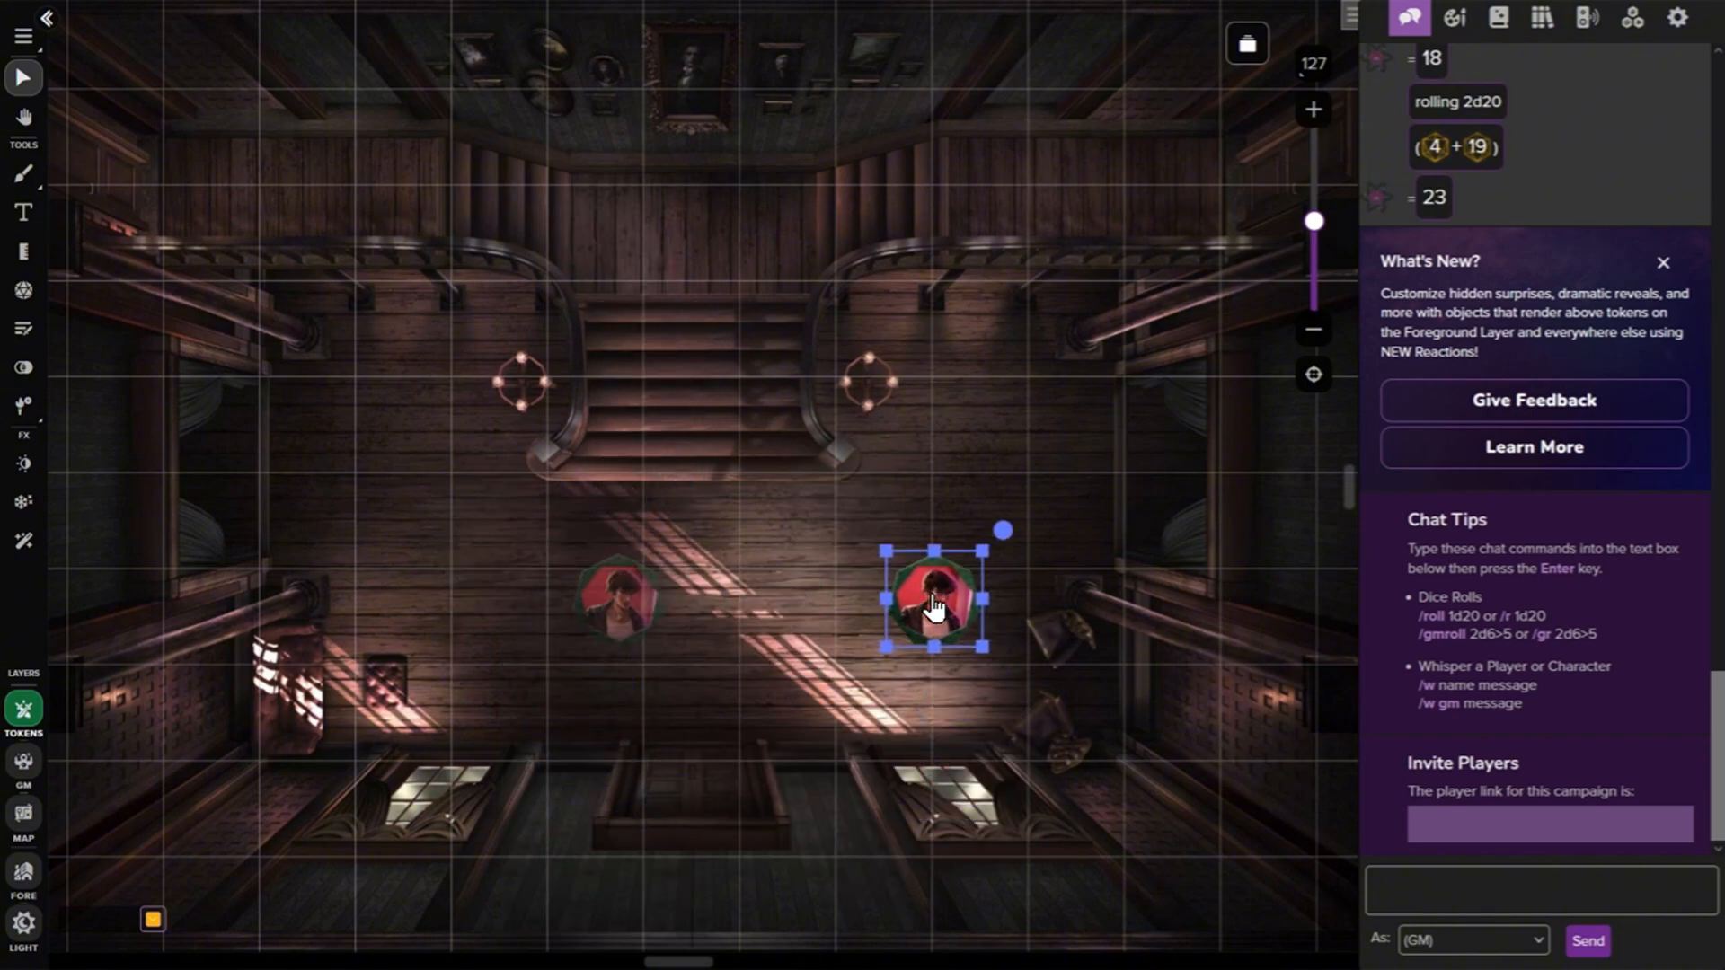
left_click(23, 32)
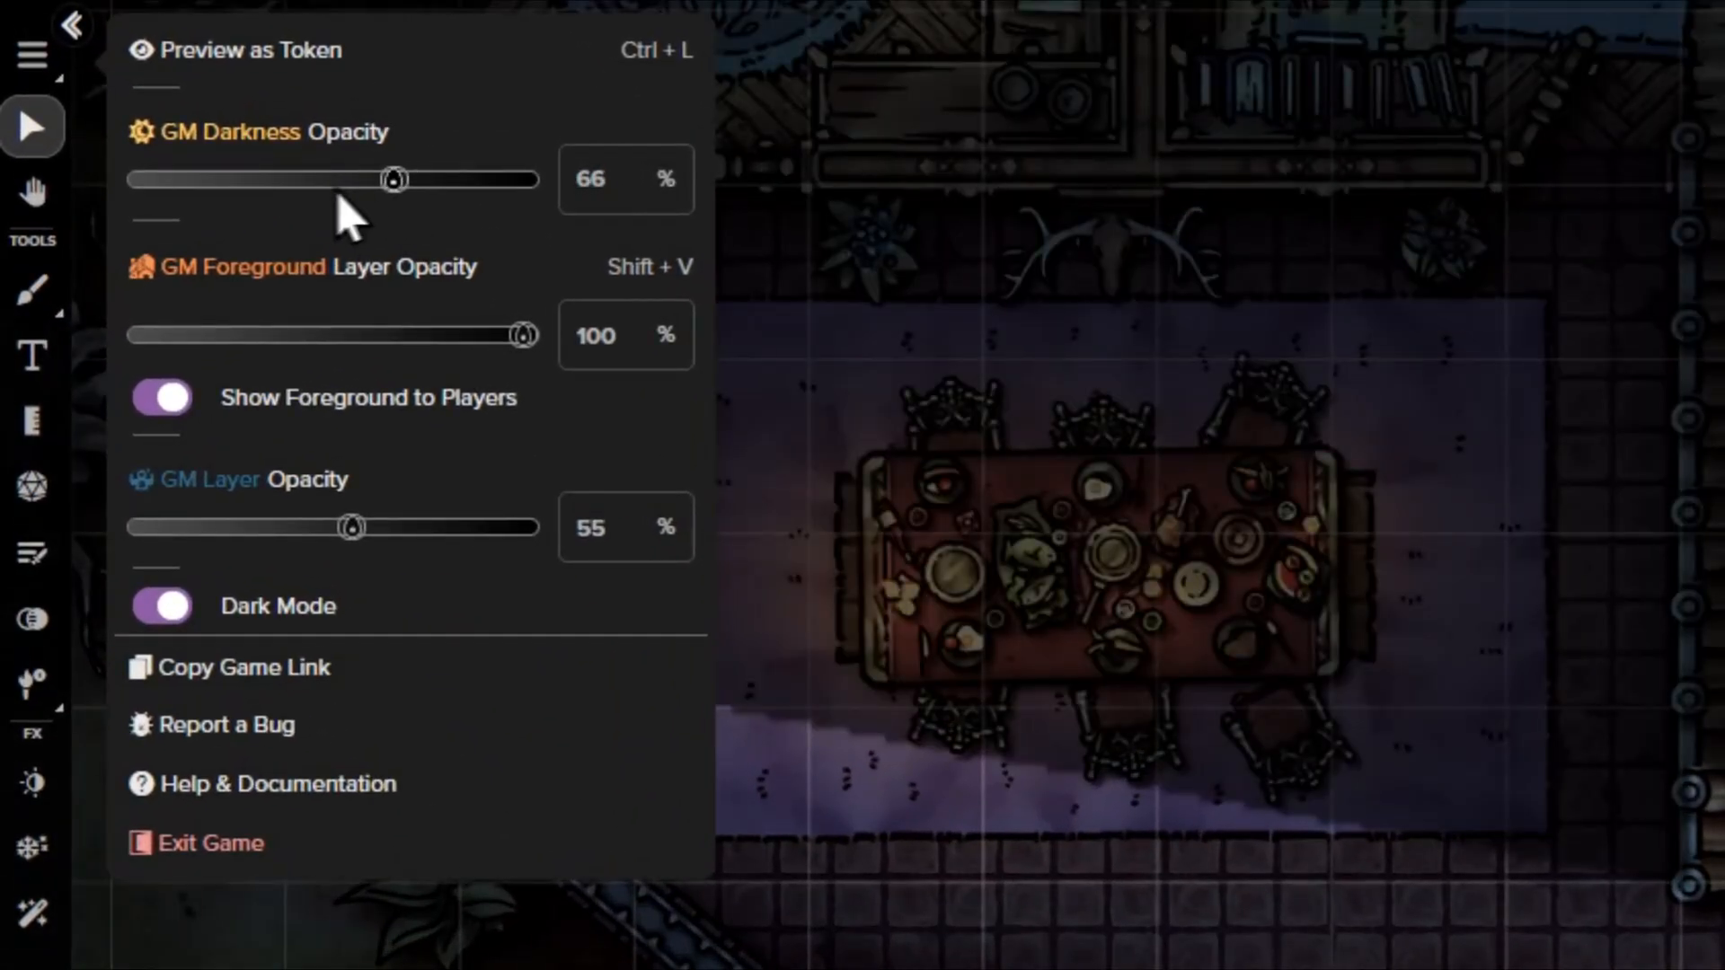
- Set GM Darkness Opacity 23%, GM Layer Opacity 88%, foreground back to 100%, and toggle Show Foreground to Players
left_click_drag(394, 180, 231, 180)
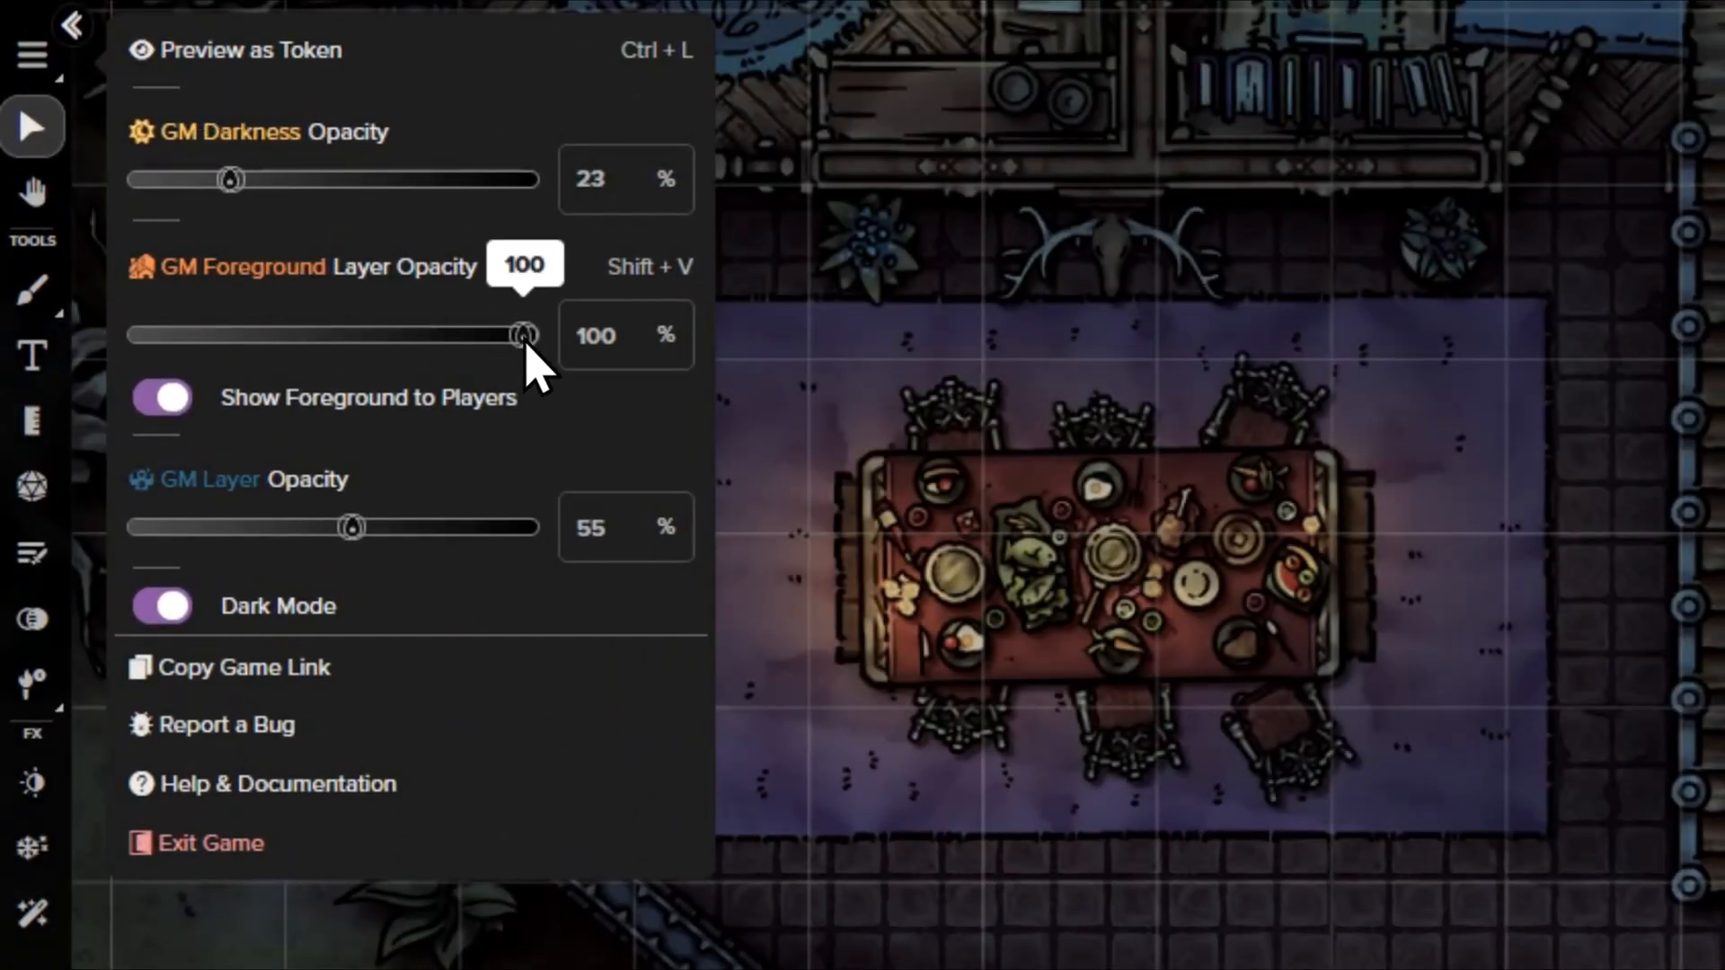
left_click_drag(526, 334, 383, 334)
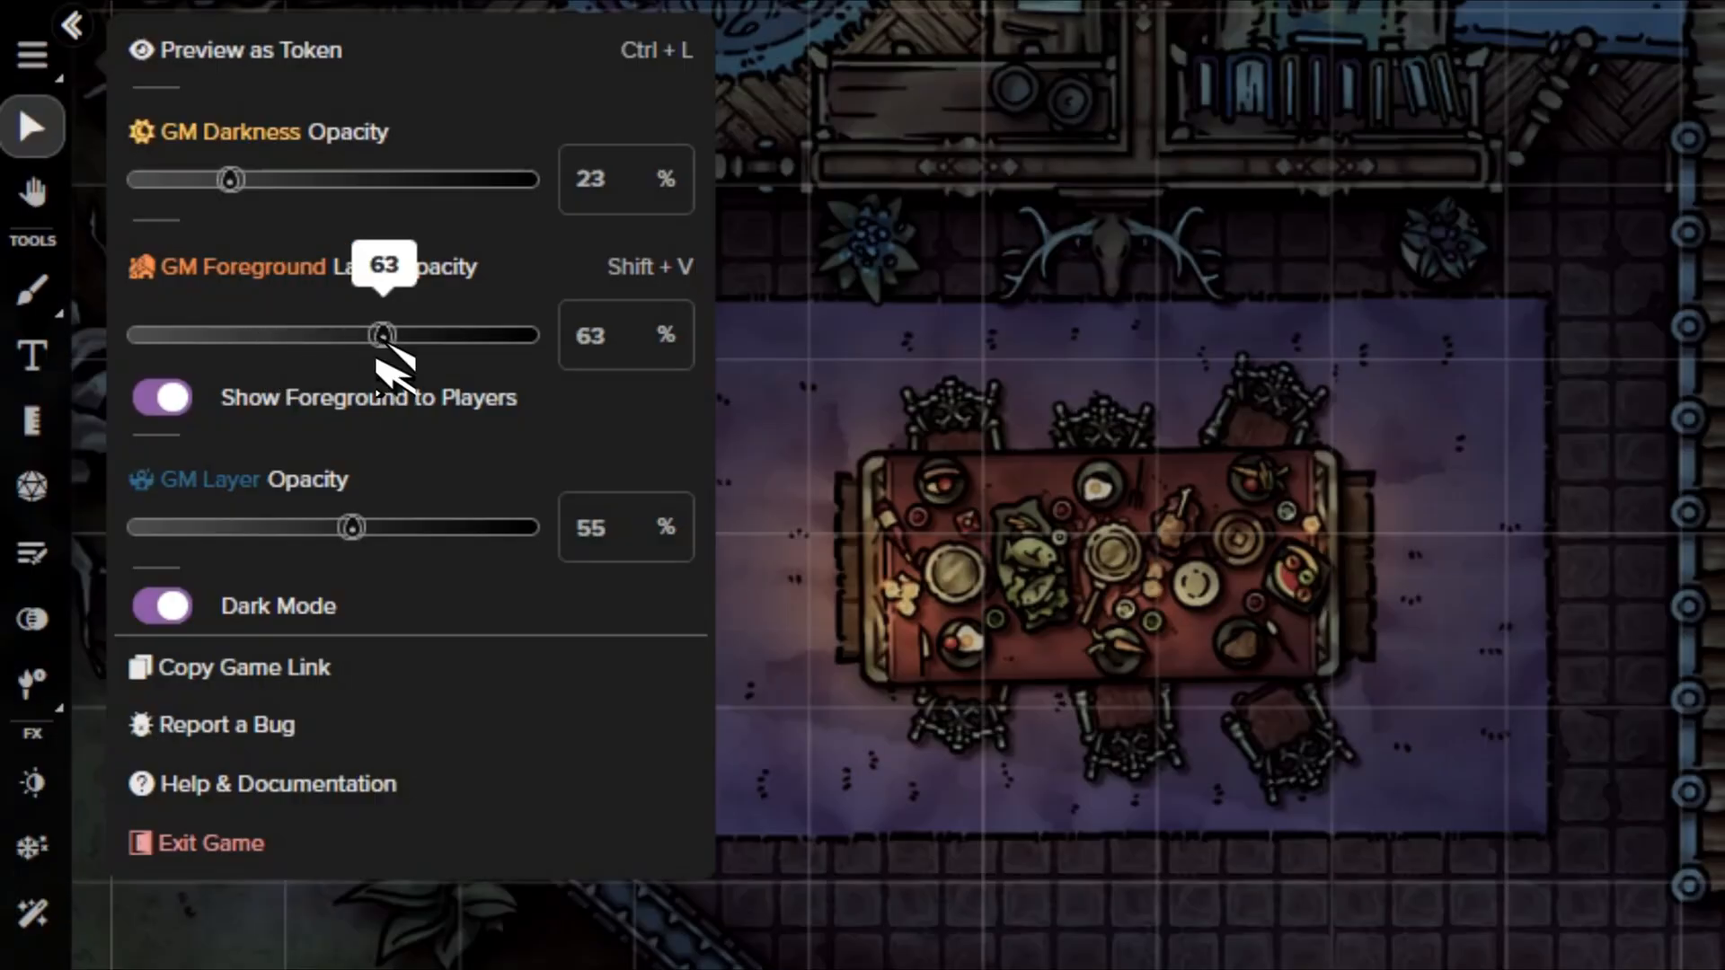
left_click_drag(381, 335, 526, 335)
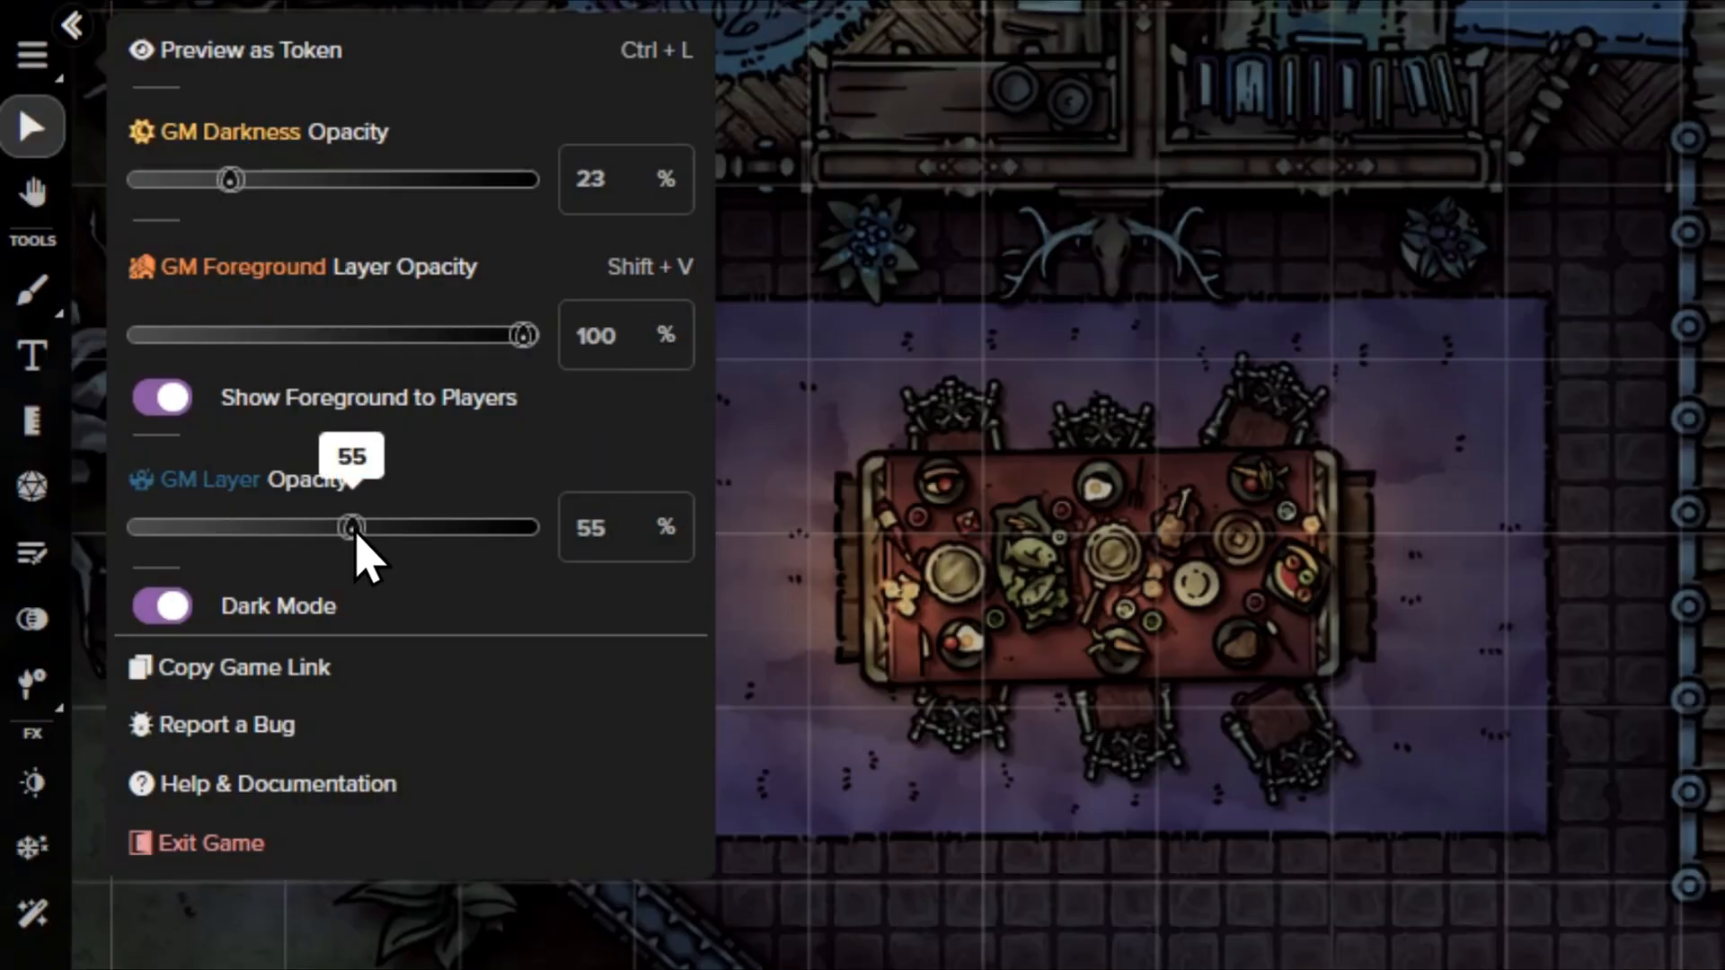
left_click_drag(352, 527, 478, 526)
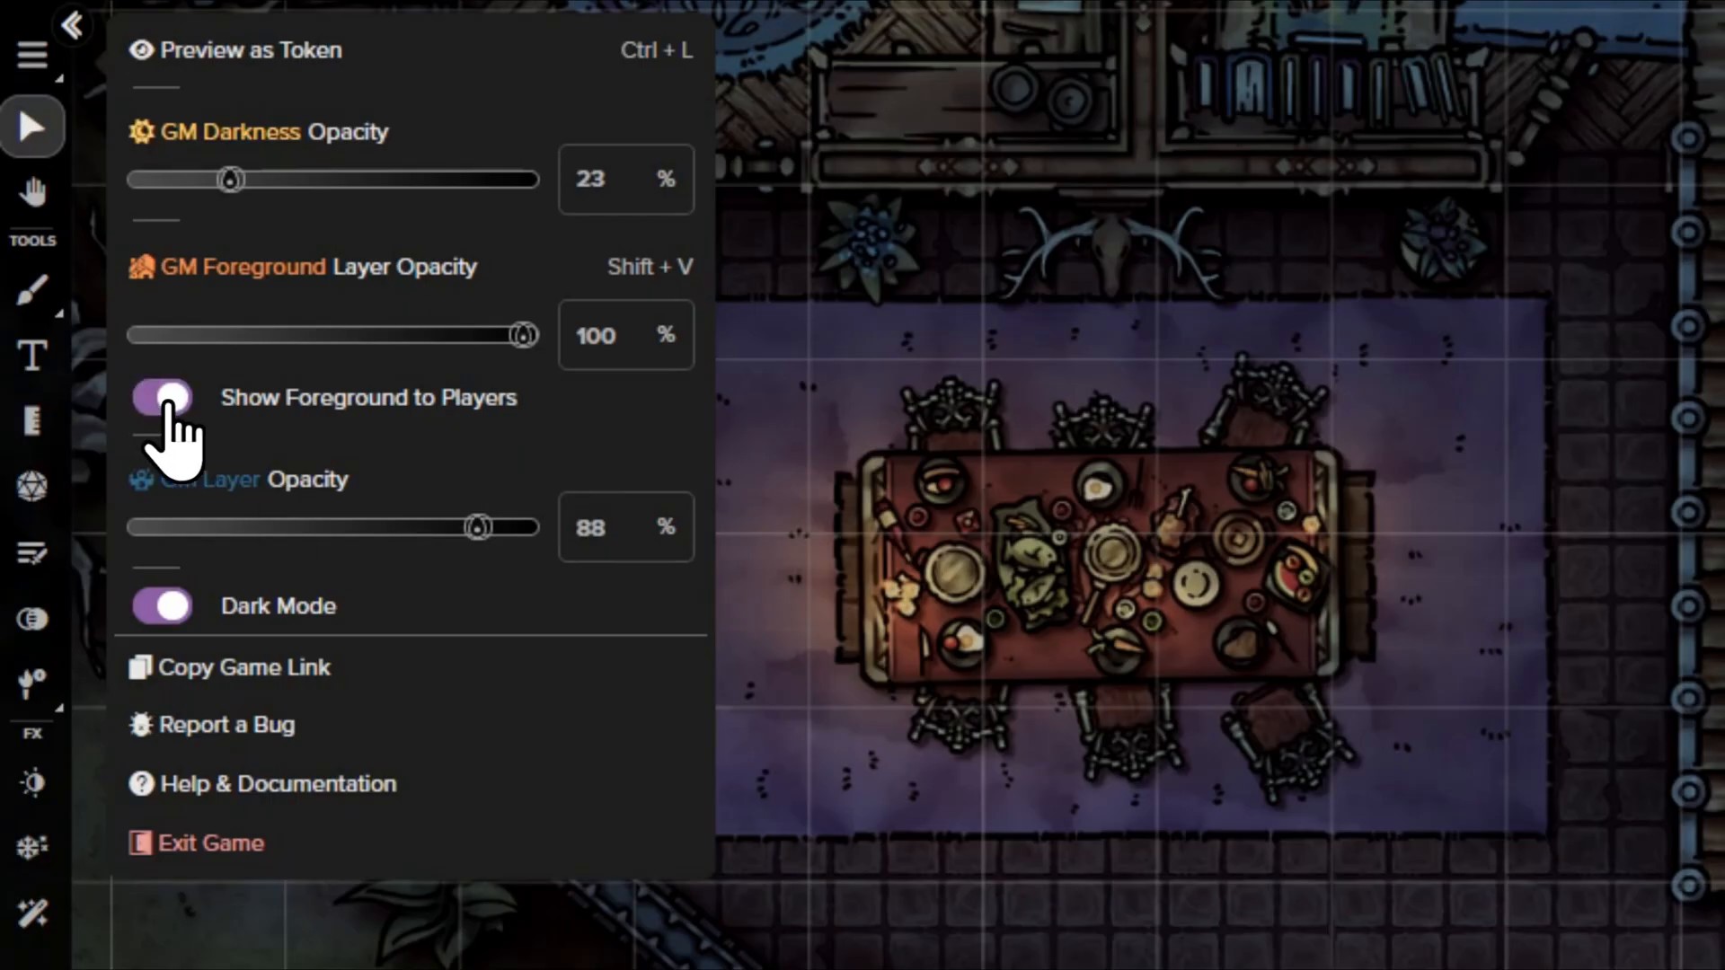
left_click(162, 397)
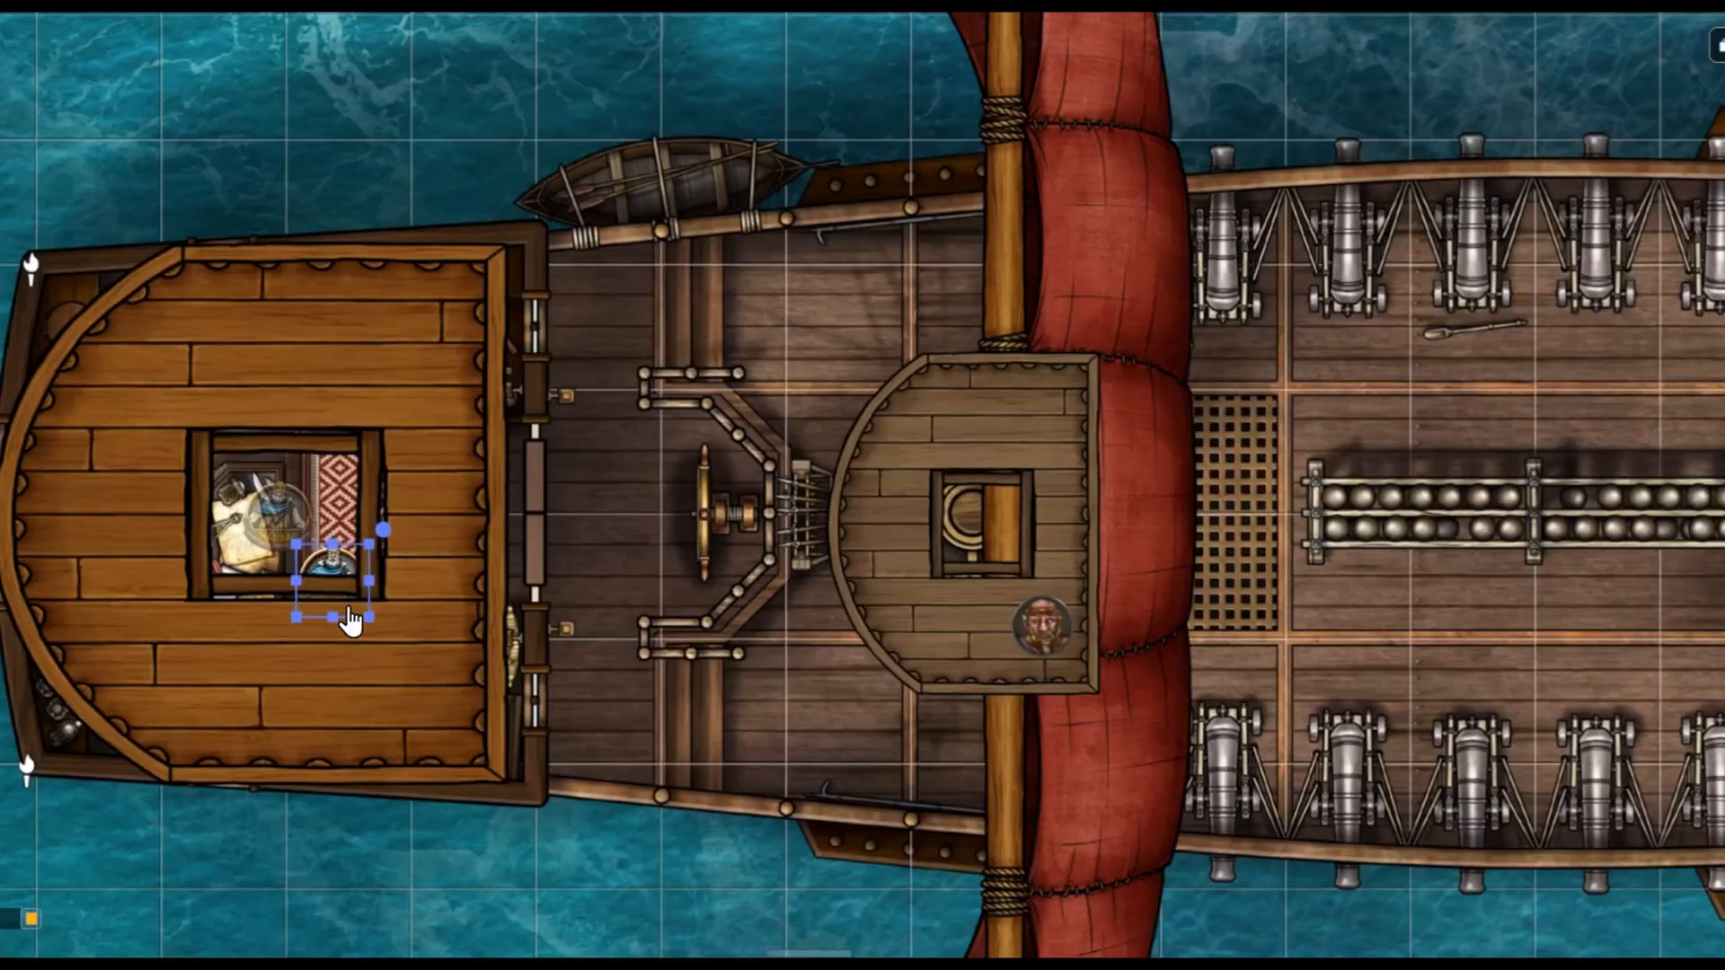
- Move the token from the cabin across the deck and under the red sail near the bow
left_click_drag(336, 577, 654, 660)
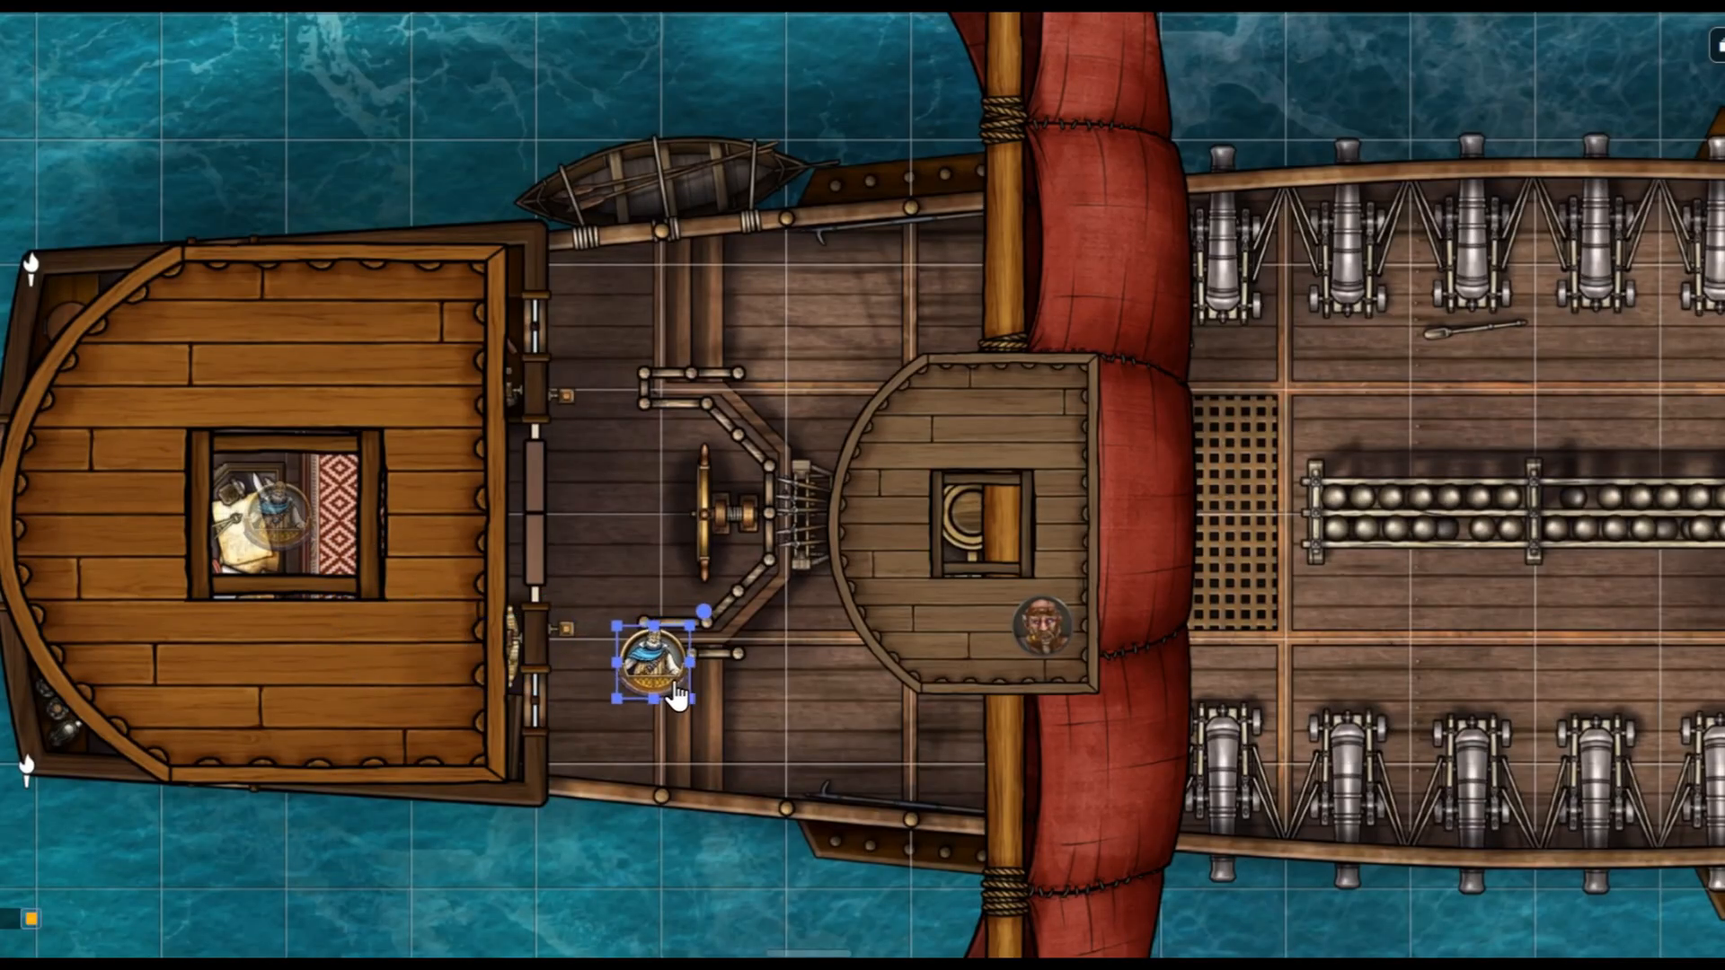
left_click_drag(649, 659, 1011, 732)
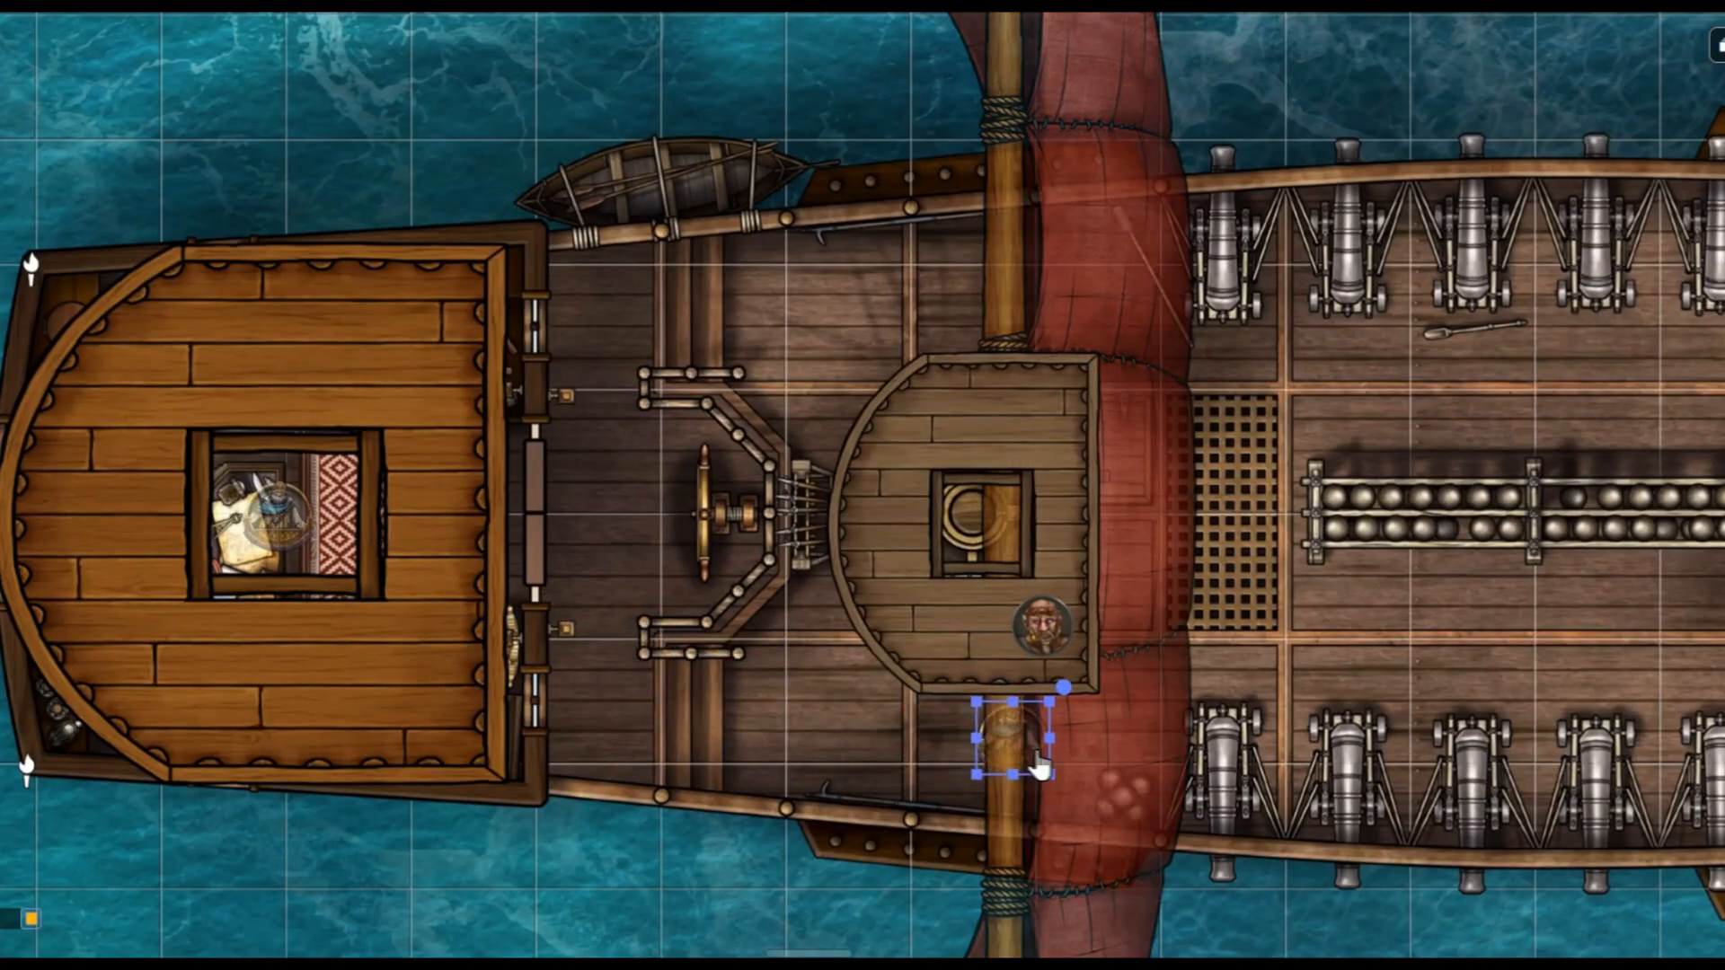
left_click_drag(1011, 742, 1363, 670)
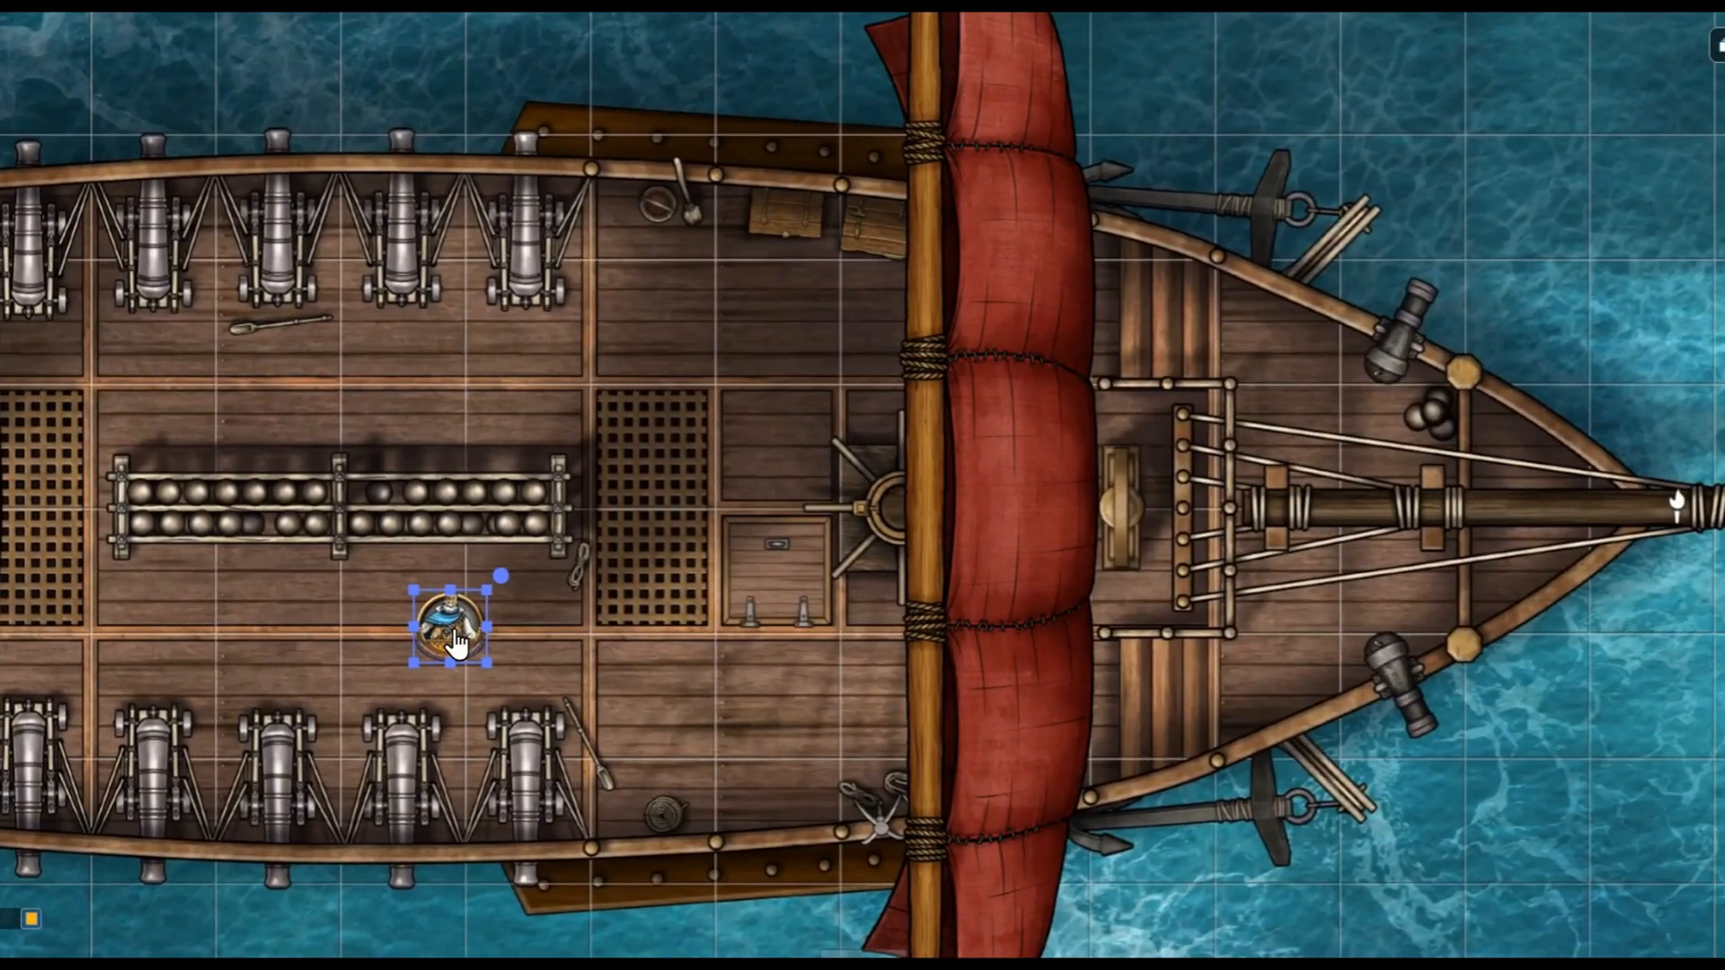
left_click_drag(445, 632, 985, 704)
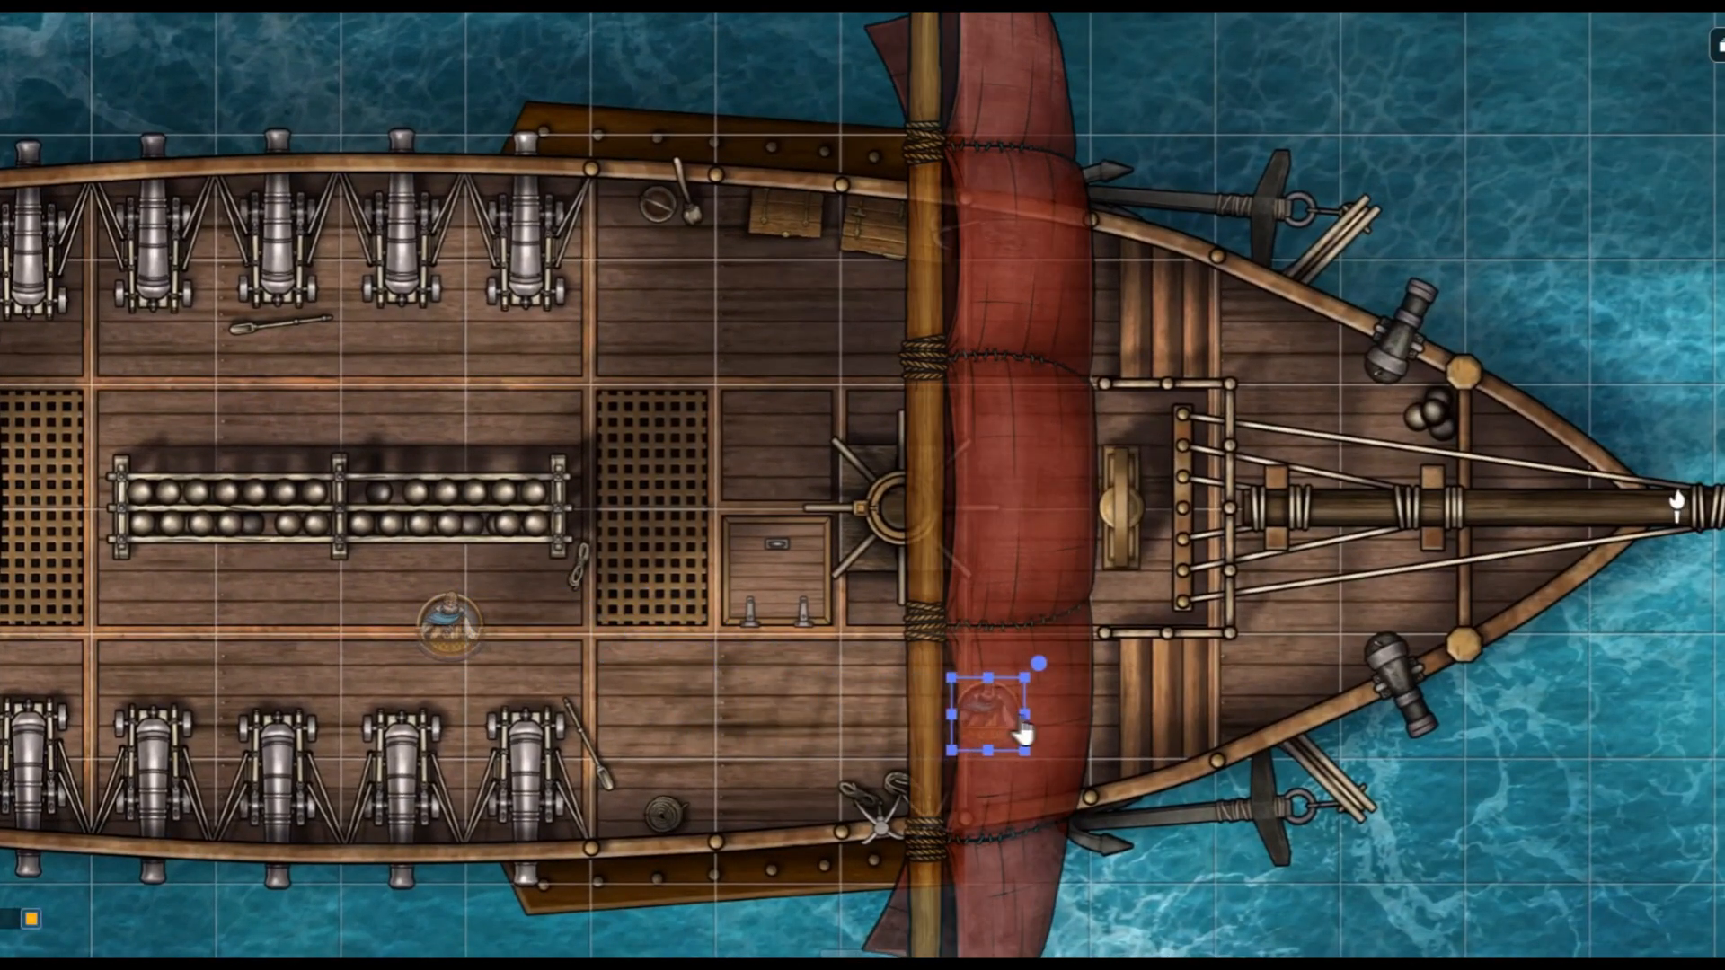